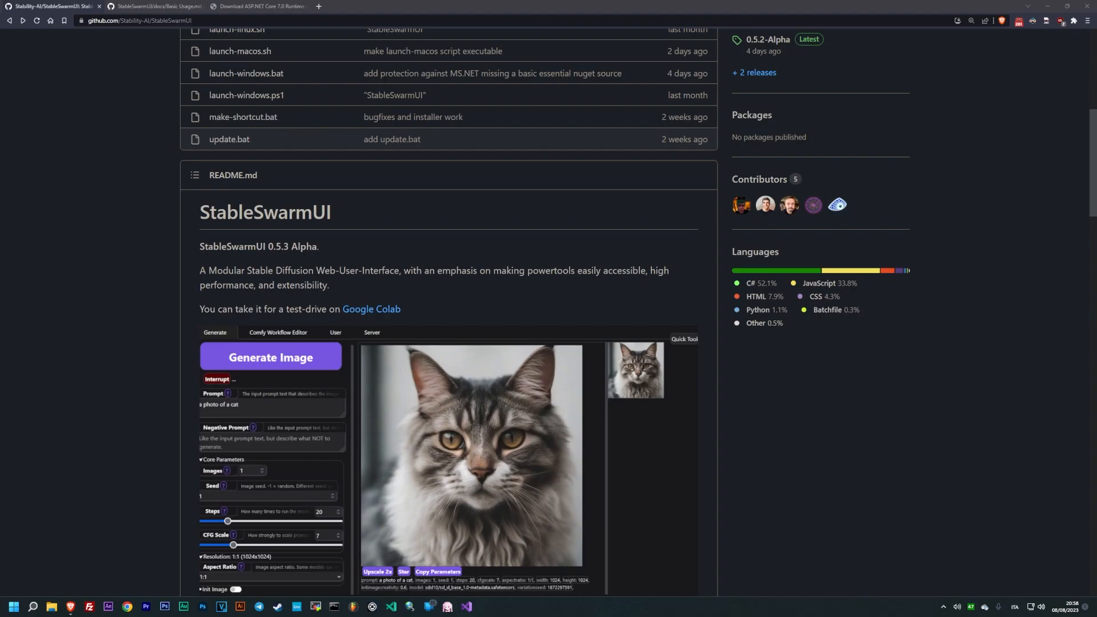
# - Browse the StableSwarmUI Basic Usage and Using More GPUs documentation
pyautogui.scroll(-3)
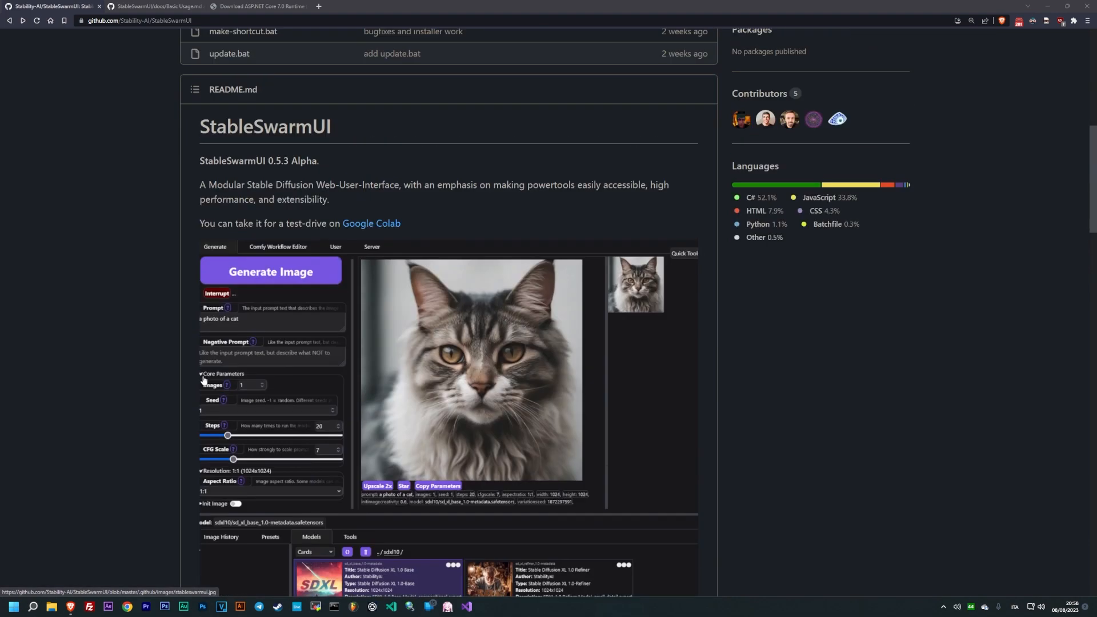
pyautogui.scroll(-3)
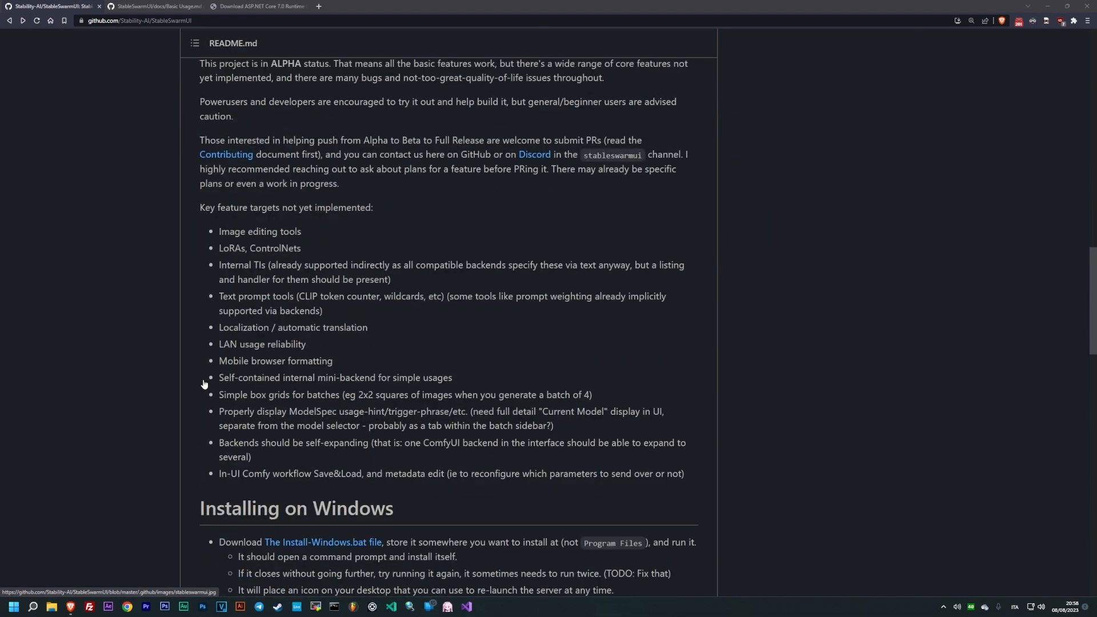
pyautogui.scroll(-3)
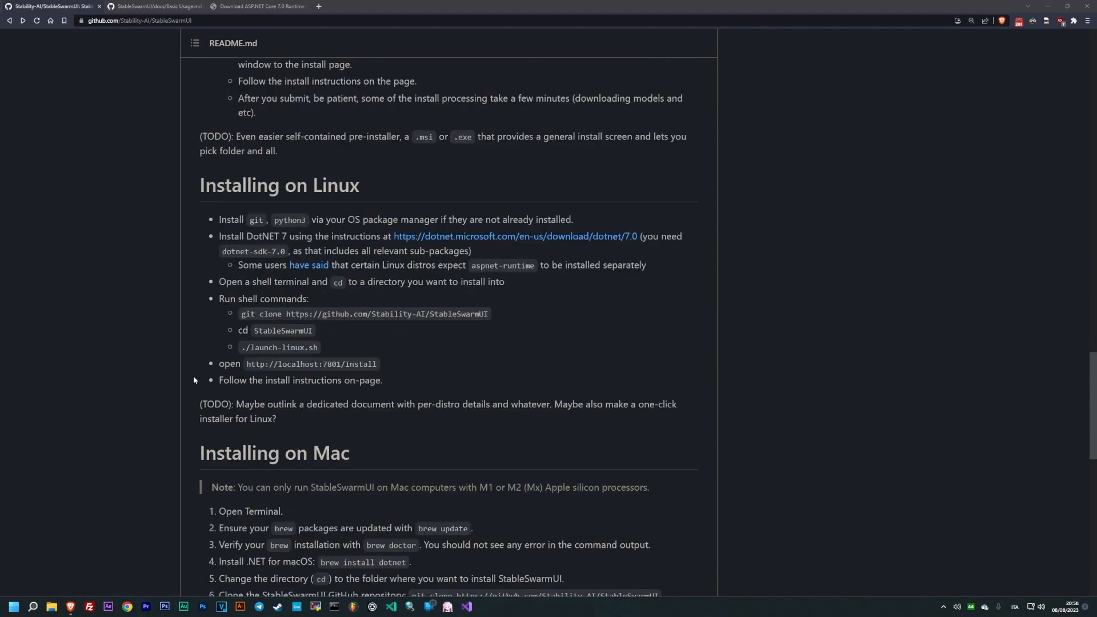
pyautogui.scroll(-3)
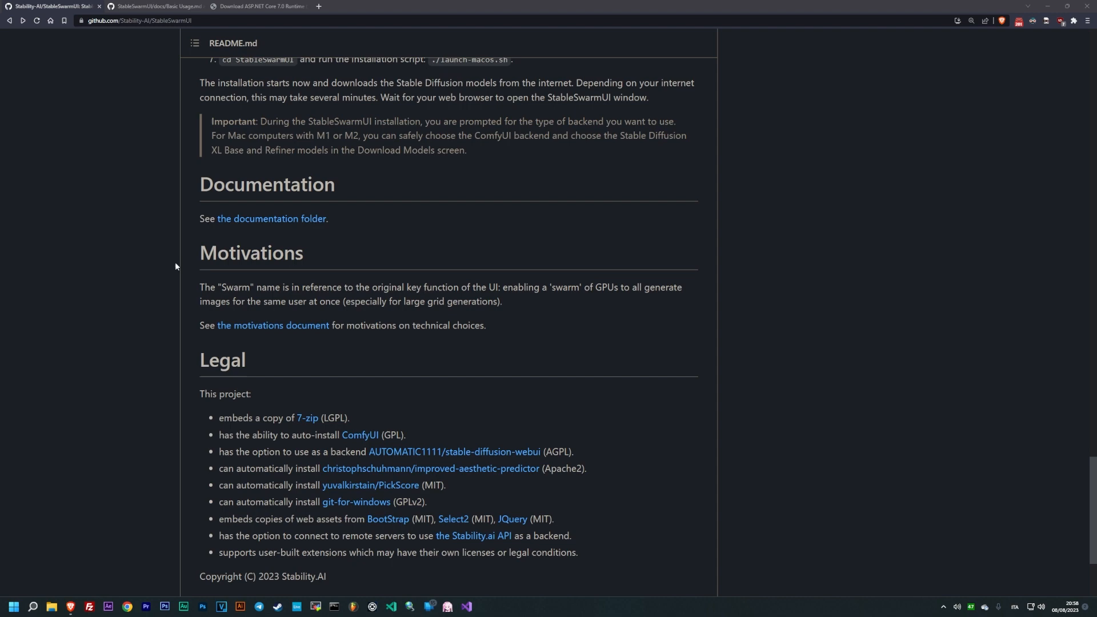
pyautogui.click(156, 6)
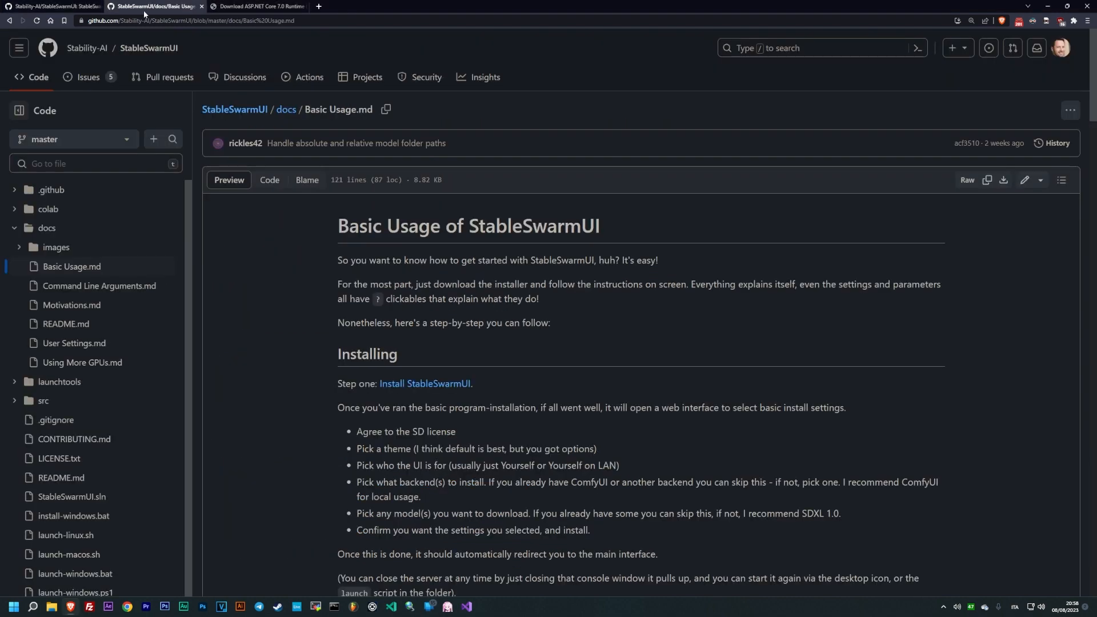
pyautogui.moveTo(322, 271)
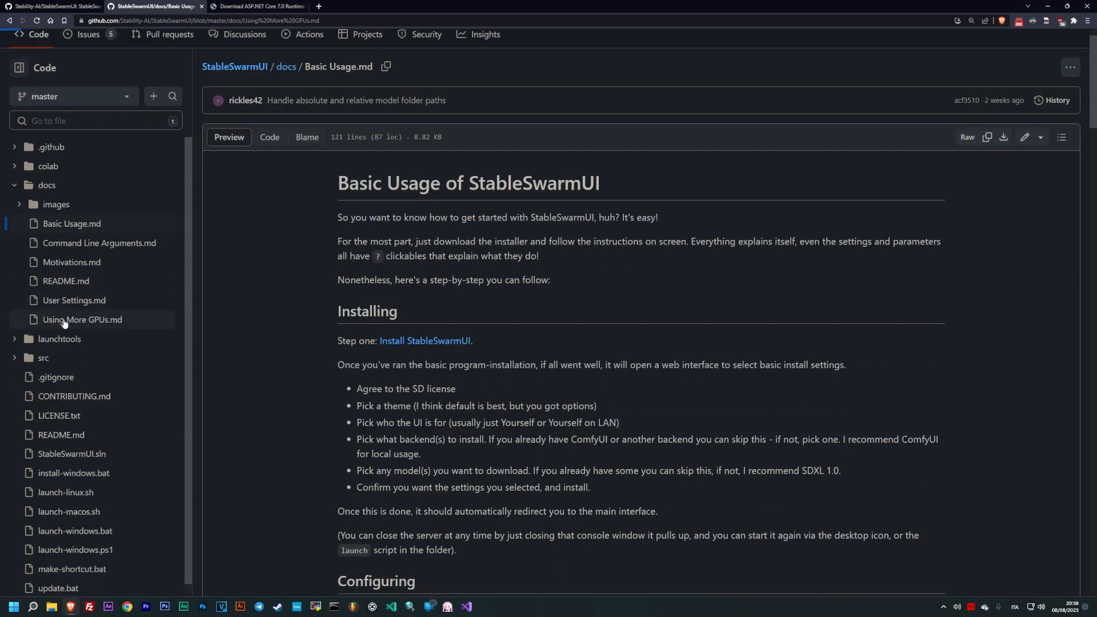
pyautogui.click(82, 320)
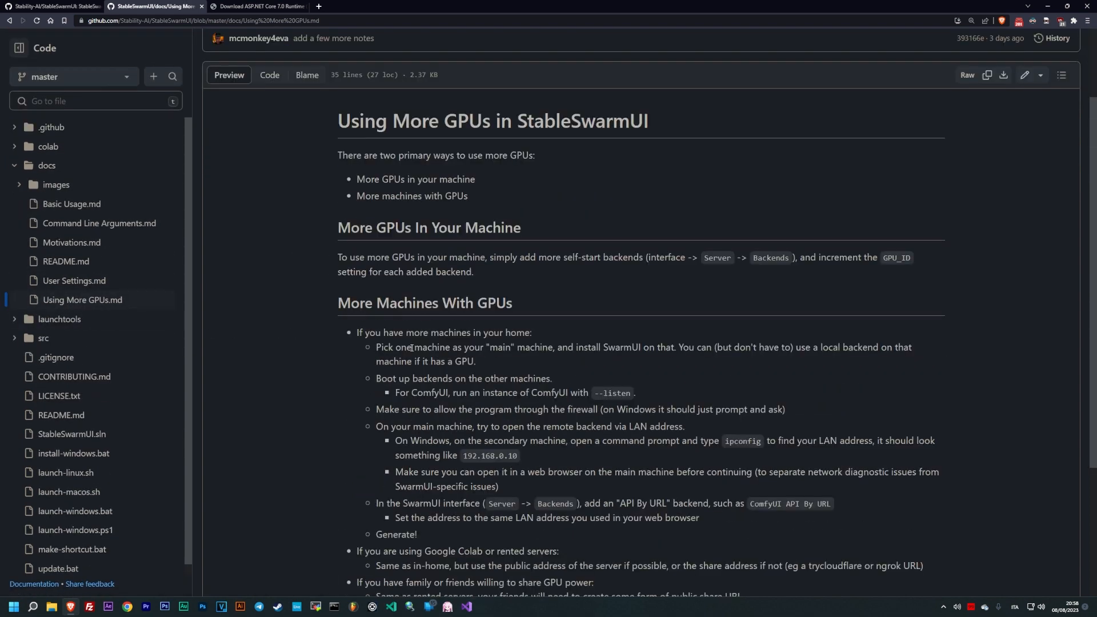
pyautogui.scroll(-3)
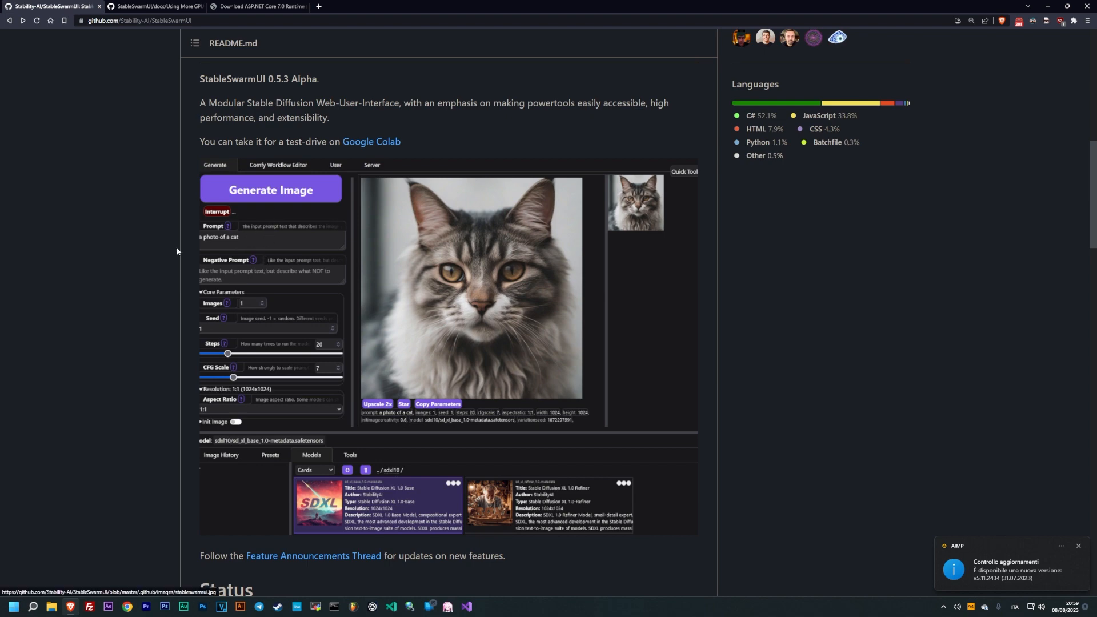
# - Download the .NET 7.0 Runtime x64 and install it, closing apps that use its files
pyautogui.click(358, 6)
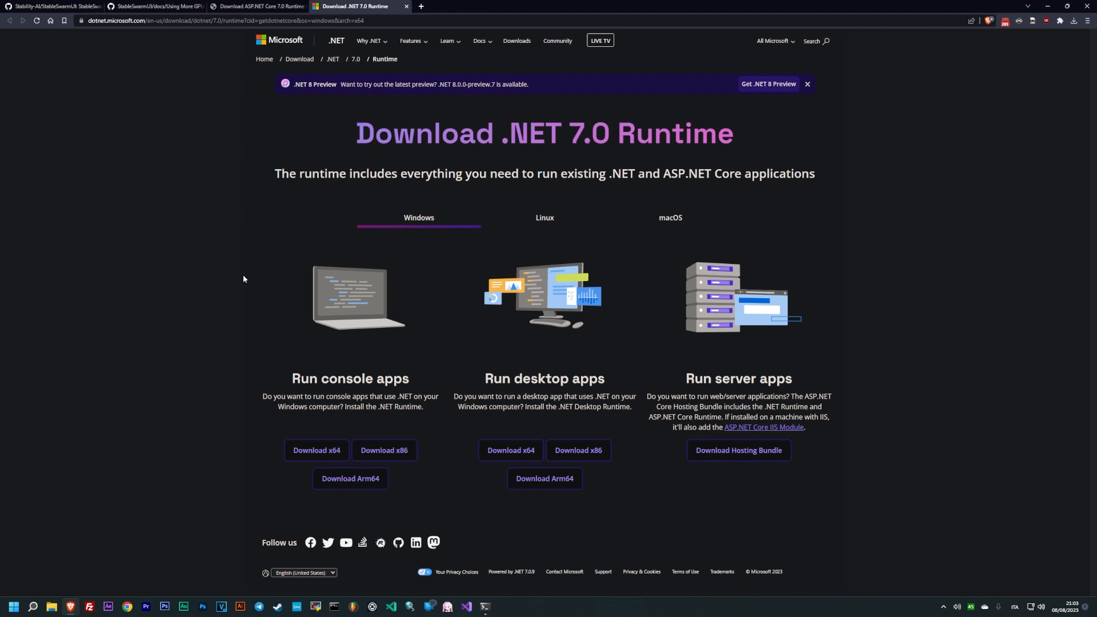
pyautogui.moveTo(270, 326)
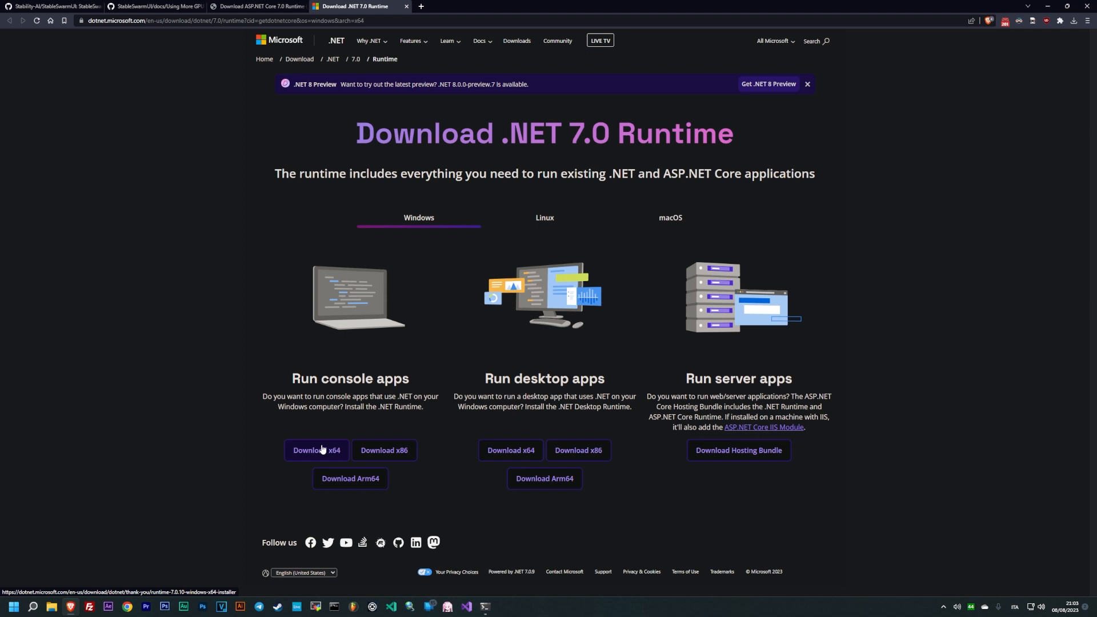
pyautogui.click(316, 450)
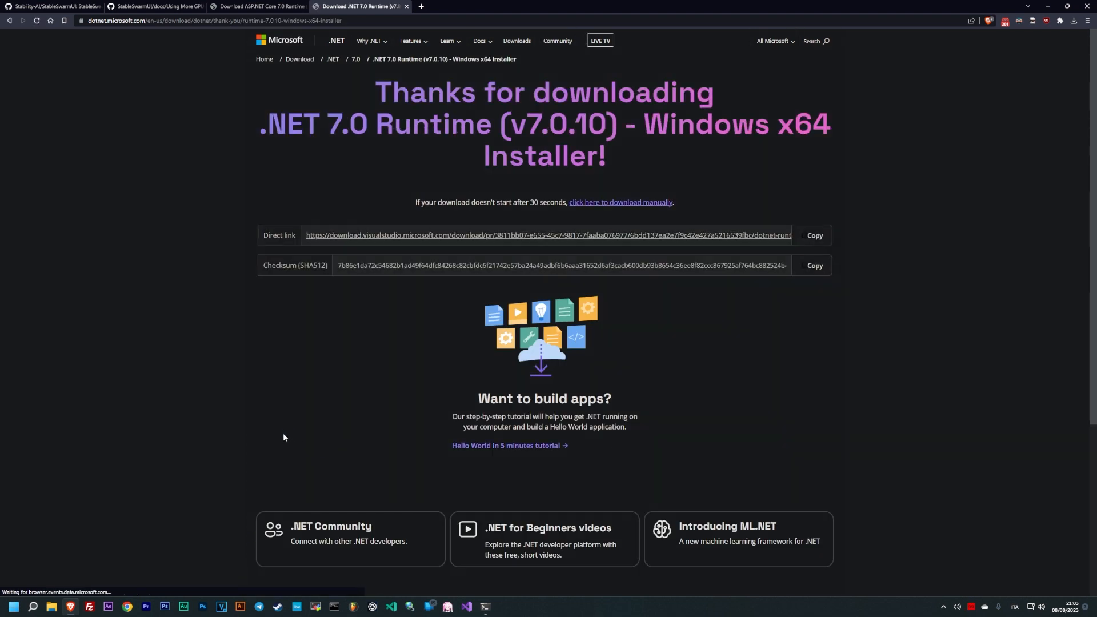
pyautogui.moveTo(401, 288)
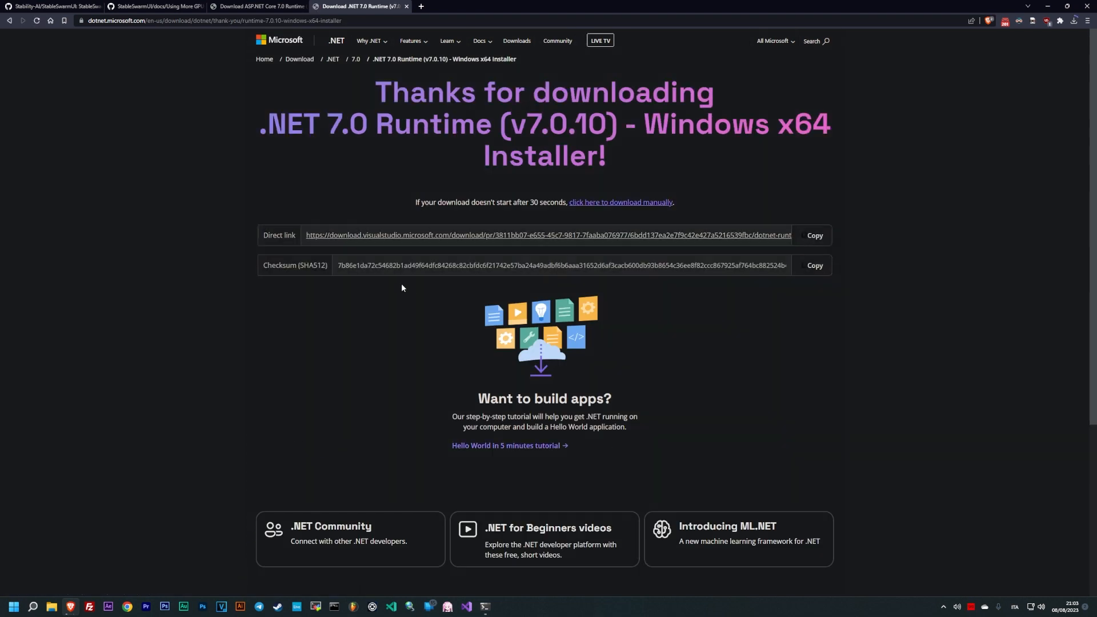
pyautogui.moveTo(396, 288)
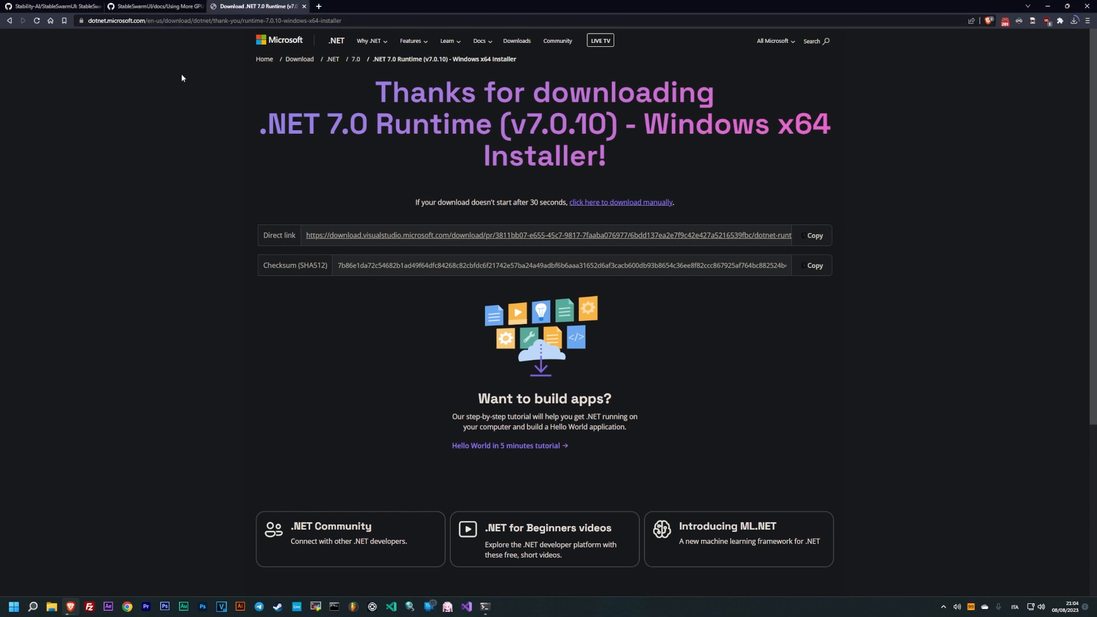
pyautogui.moveTo(179, 153)
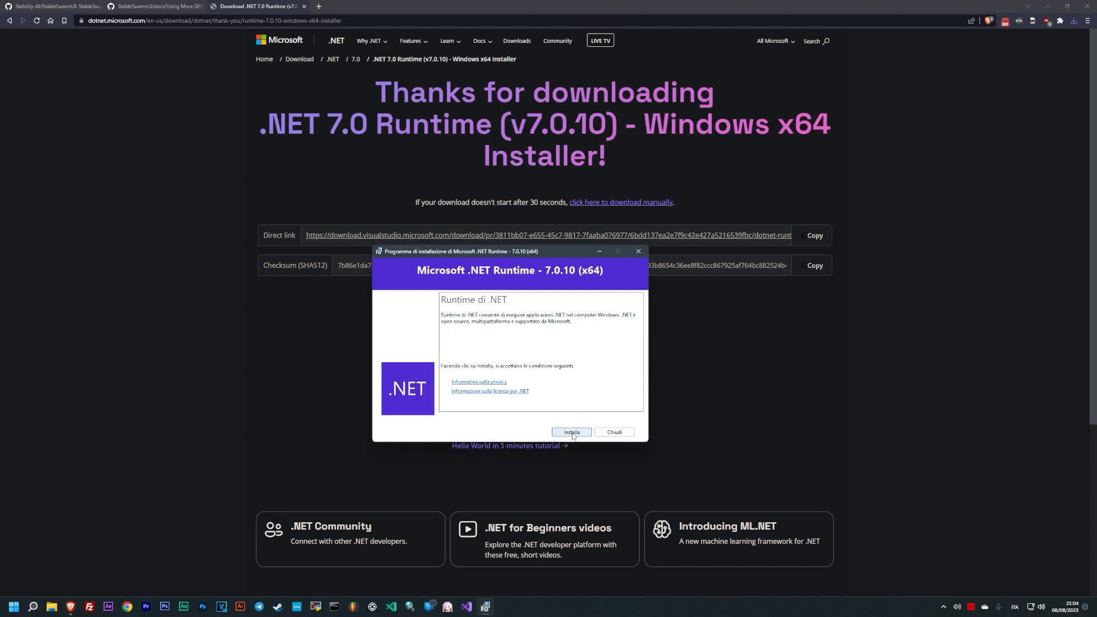
pyautogui.click(571, 432)
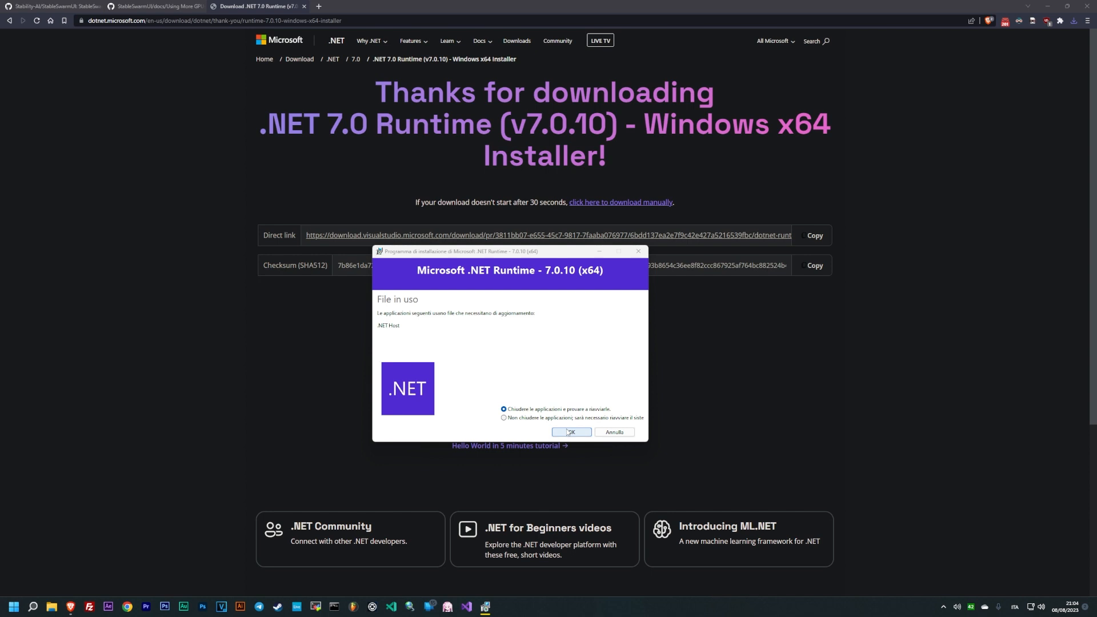
pyautogui.click(572, 432)
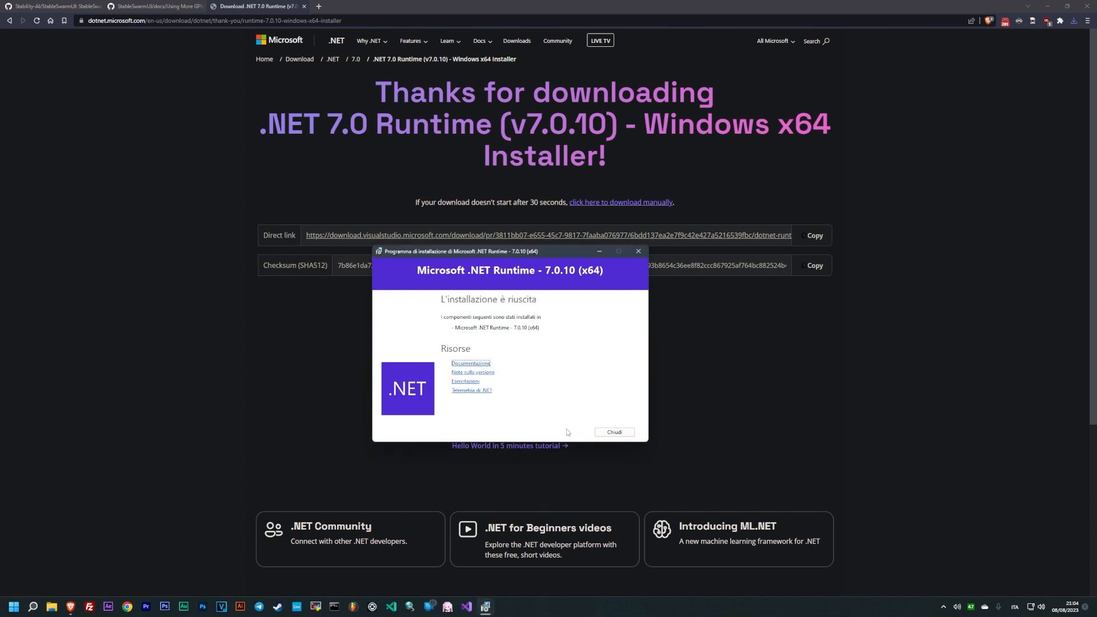
pyautogui.moveTo(600, 429)
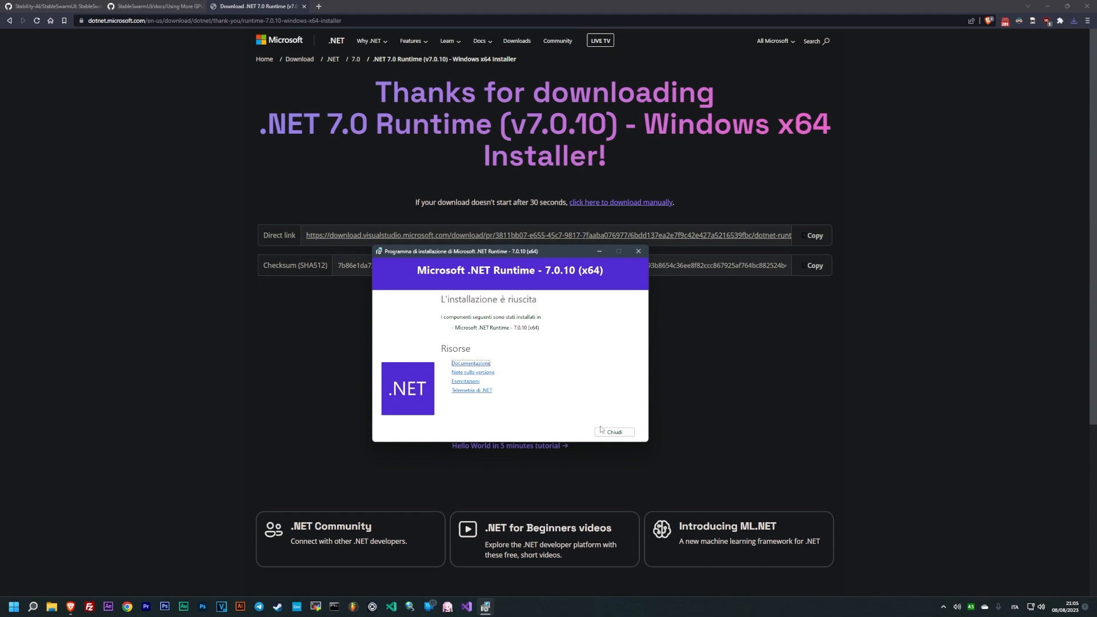
# - Close the finished .NET installer and run the downloaded install-windows.bat script
pyautogui.click(614, 431)
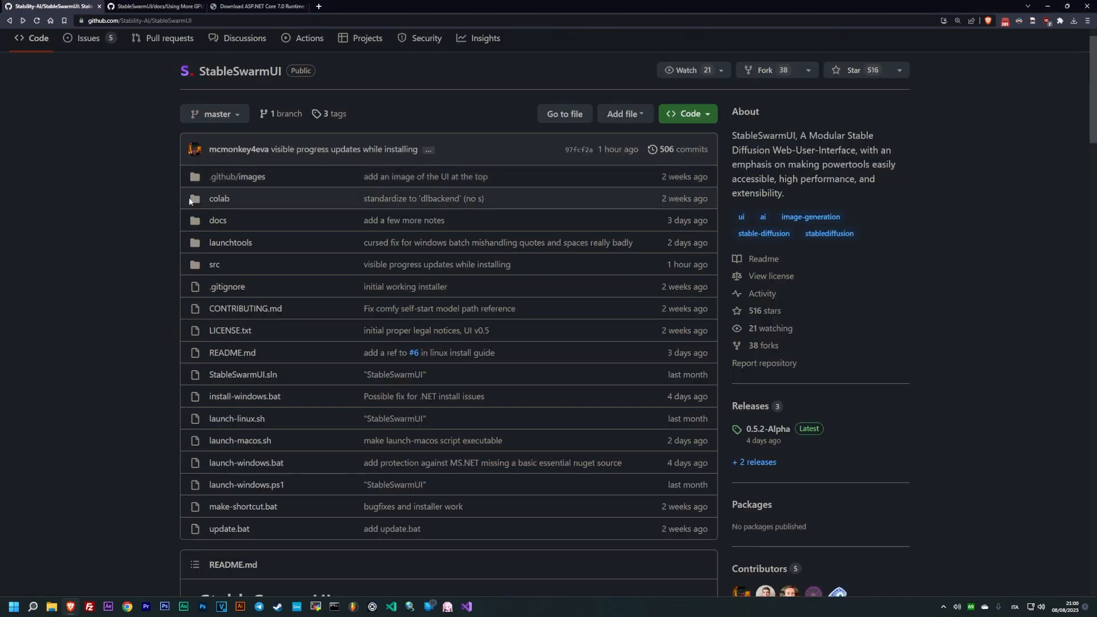
pyautogui.scroll(-3)
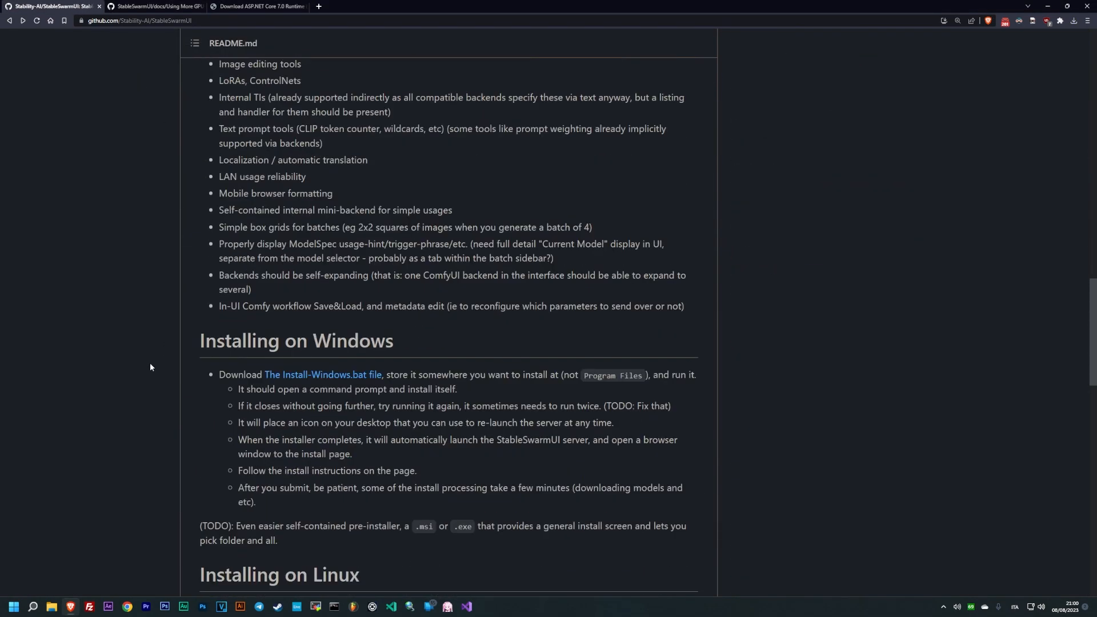
pyautogui.scroll(-3)
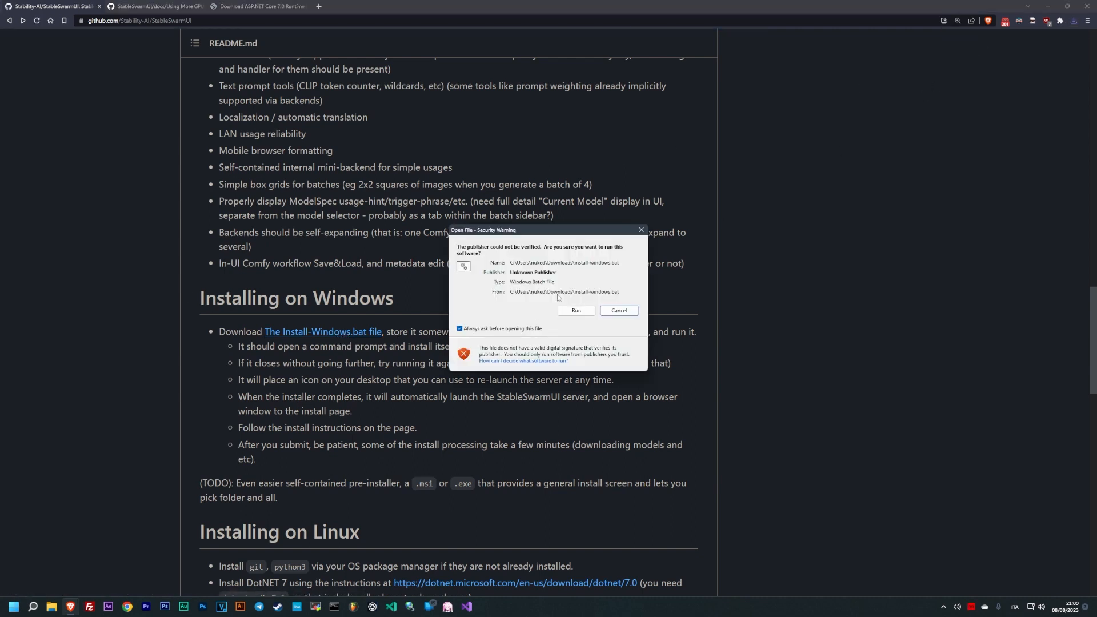
pyautogui.click(618, 310)
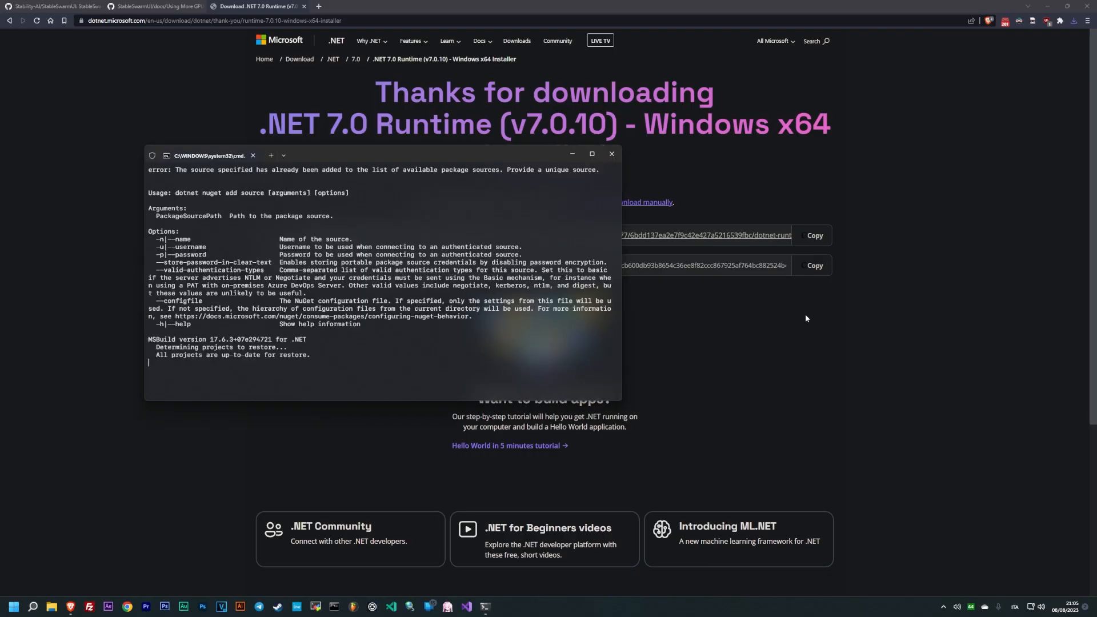
# - Keep the Dark Dreams theme and choose the 'Just Yourself On This PC' install option
pyautogui.click(358, 7)
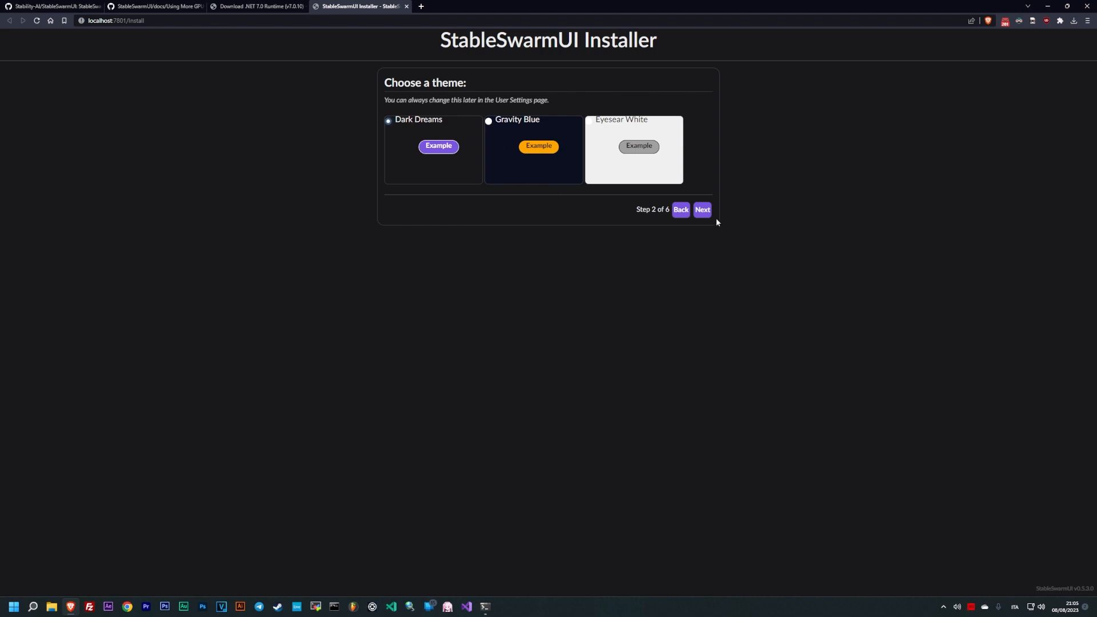
pyautogui.click(701, 209)
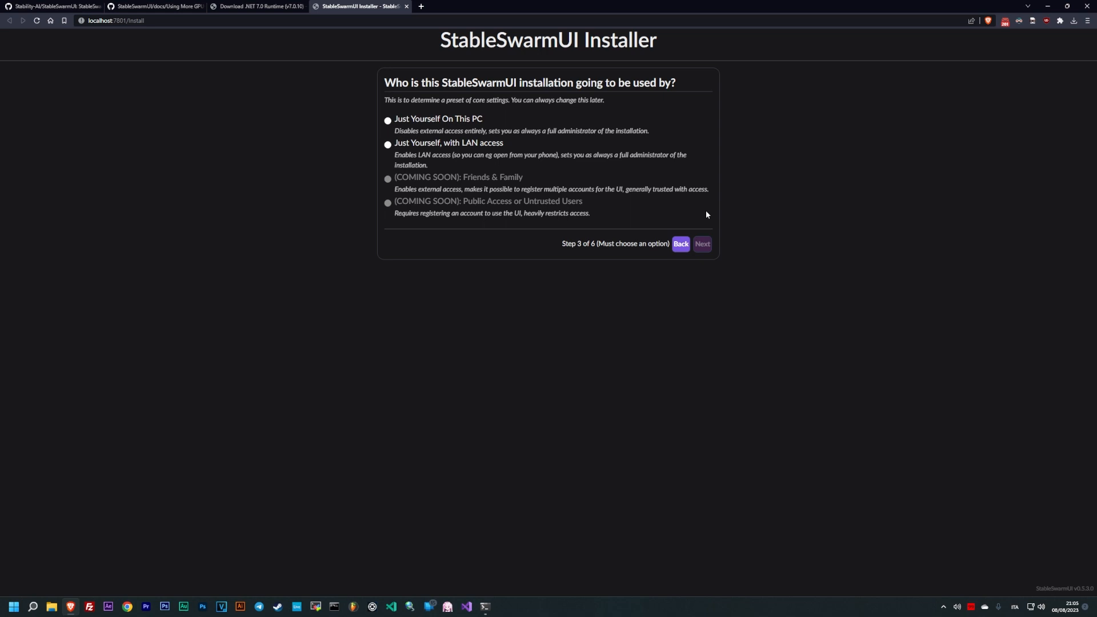
pyautogui.moveTo(592, 229)
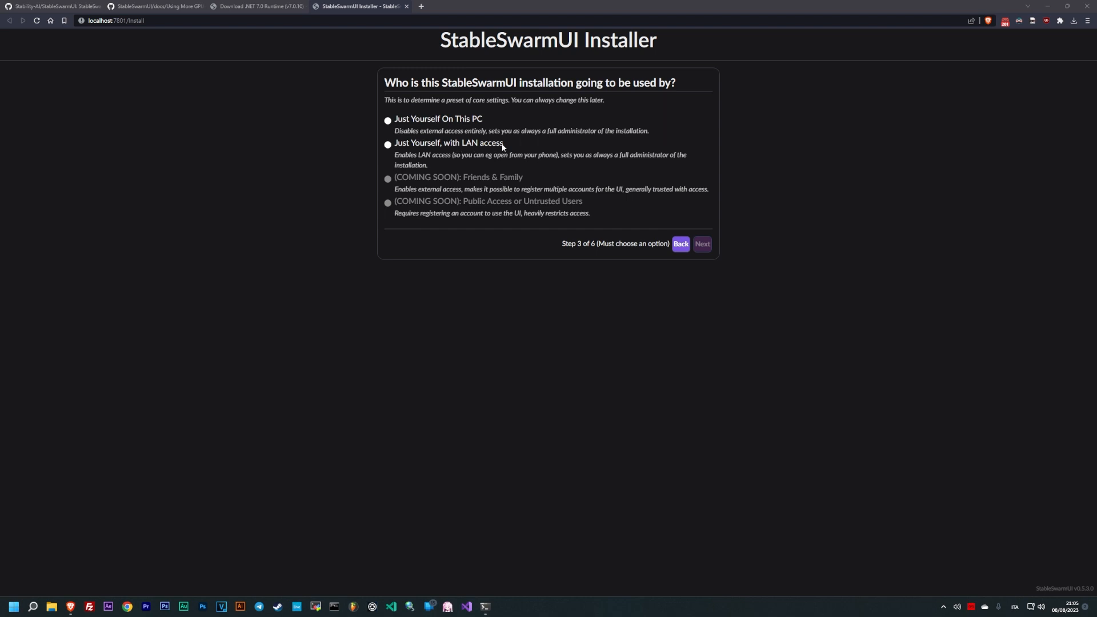
pyautogui.moveTo(464, 168)
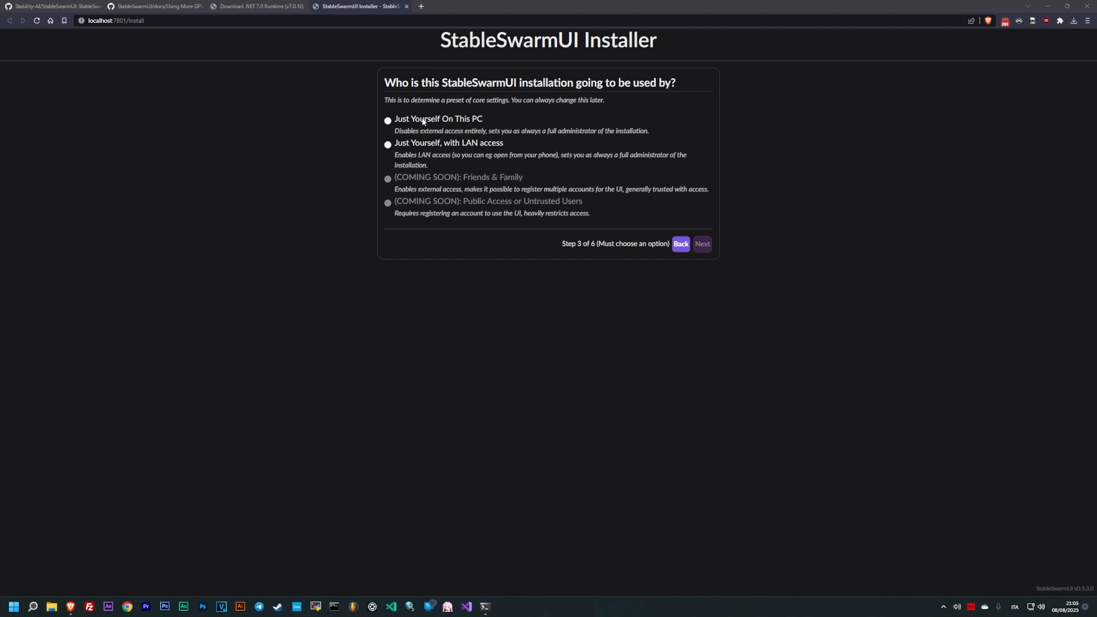
pyautogui.click(387, 120)
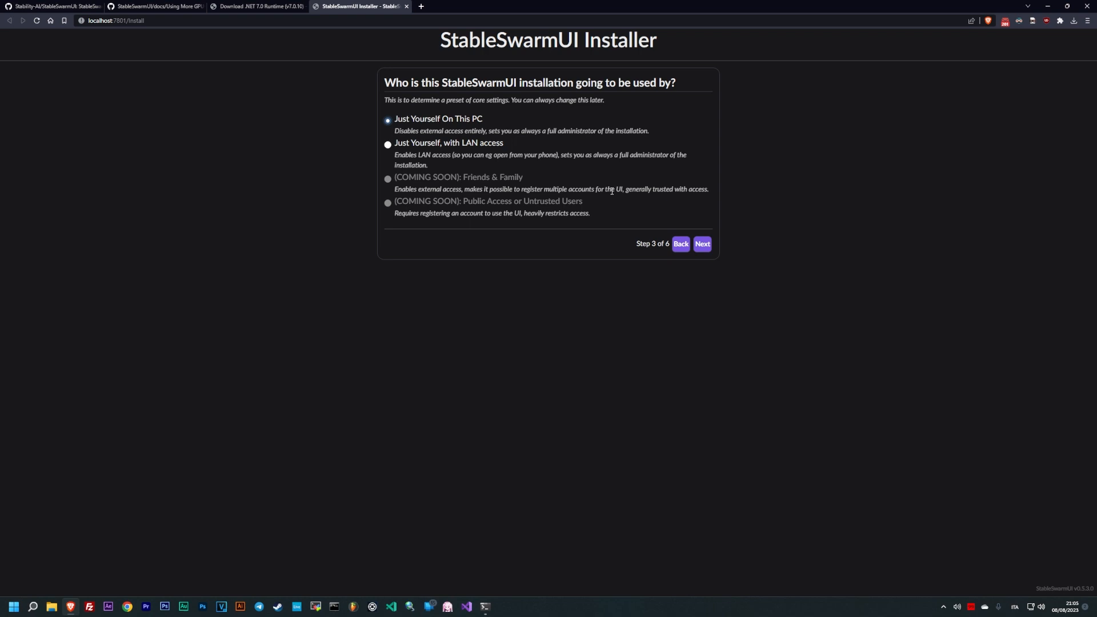
# - Select ComfyUI (Local) as the backend and continue to the Download Models page
pyautogui.click(702, 243)
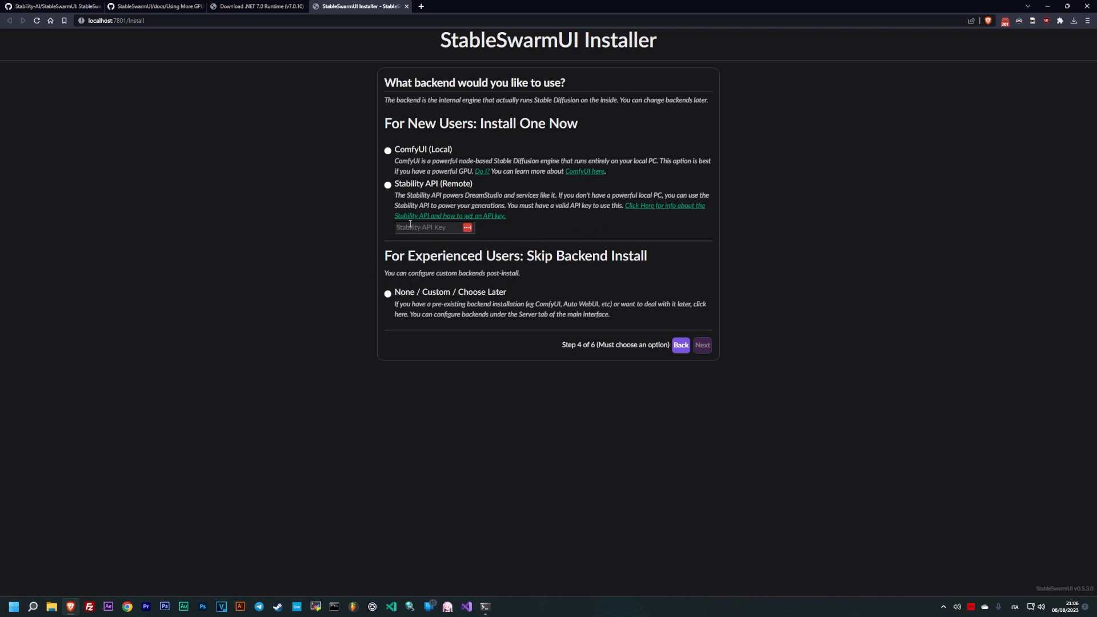
pyautogui.click(387, 151)
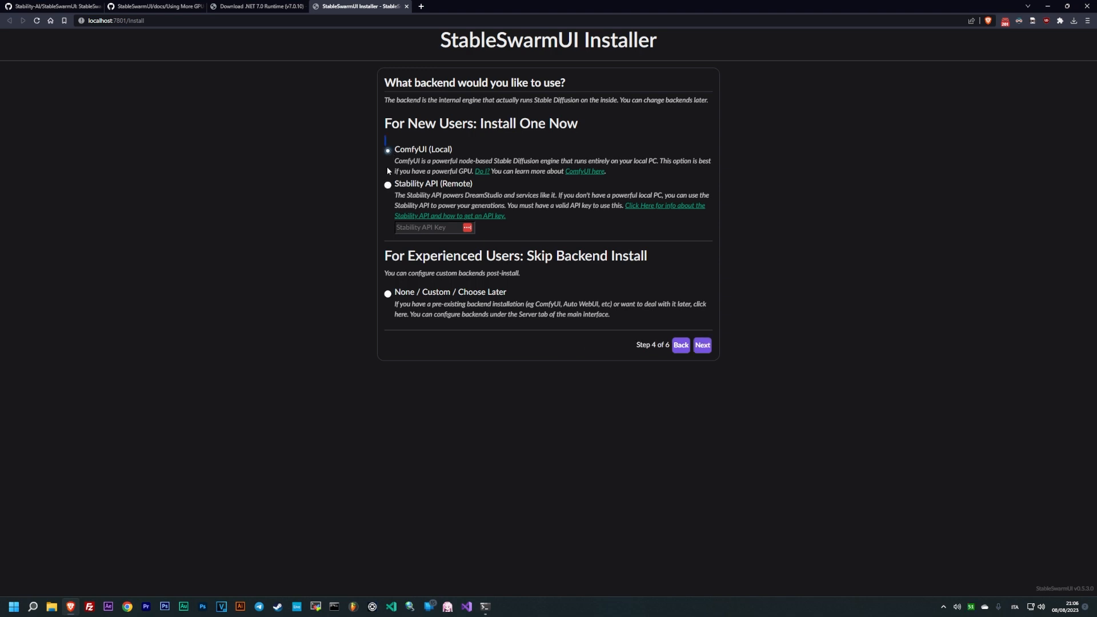
pyautogui.click(387, 150)
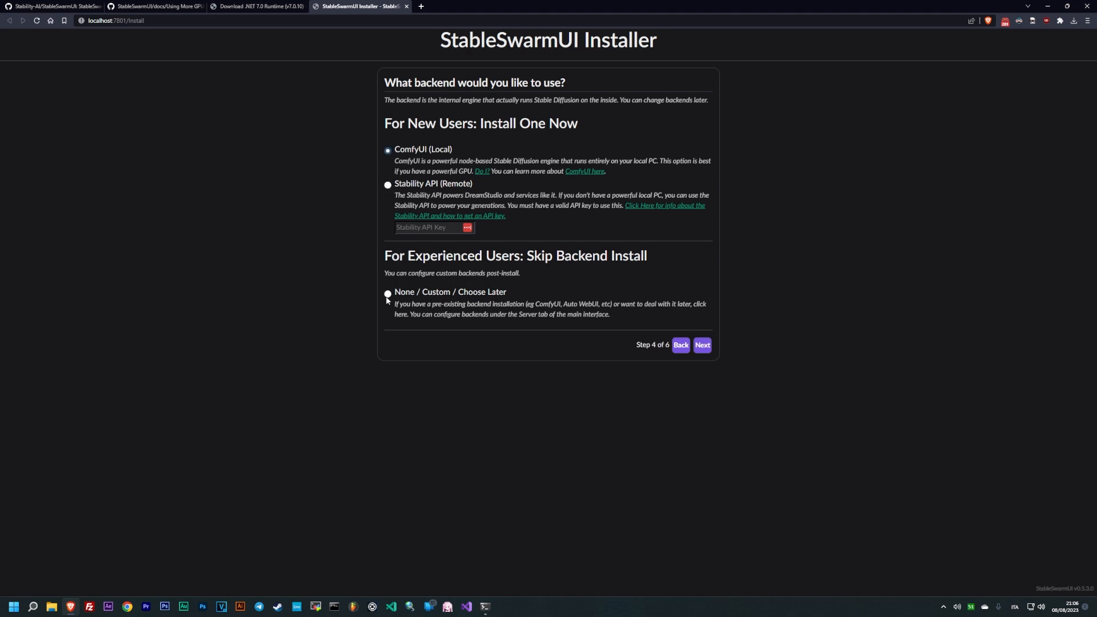
pyautogui.click(387, 294)
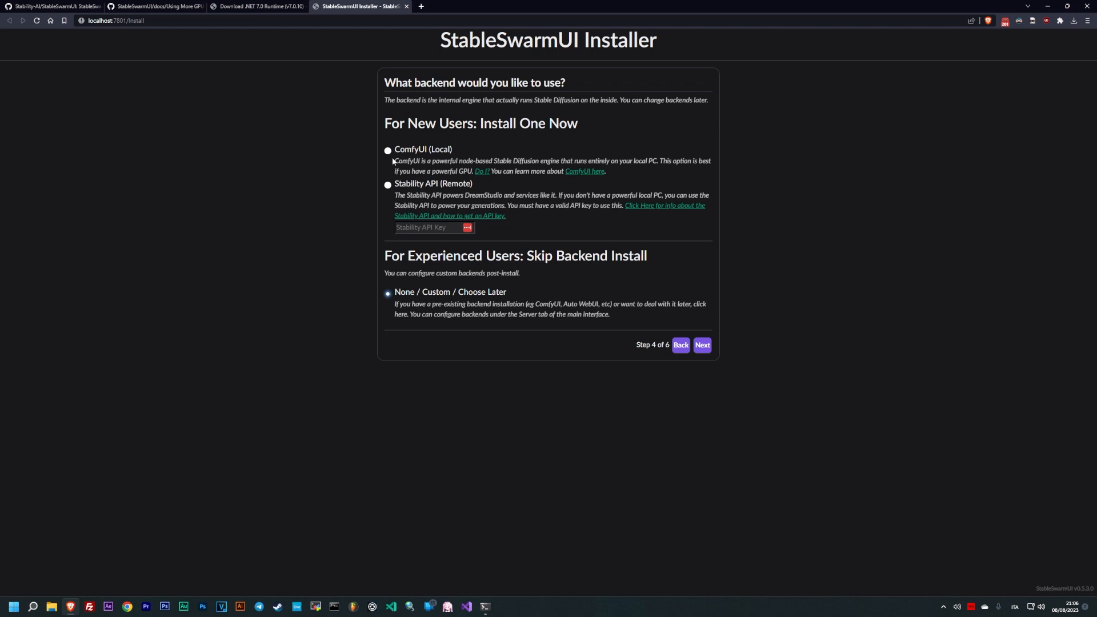
pyautogui.click(387, 149)
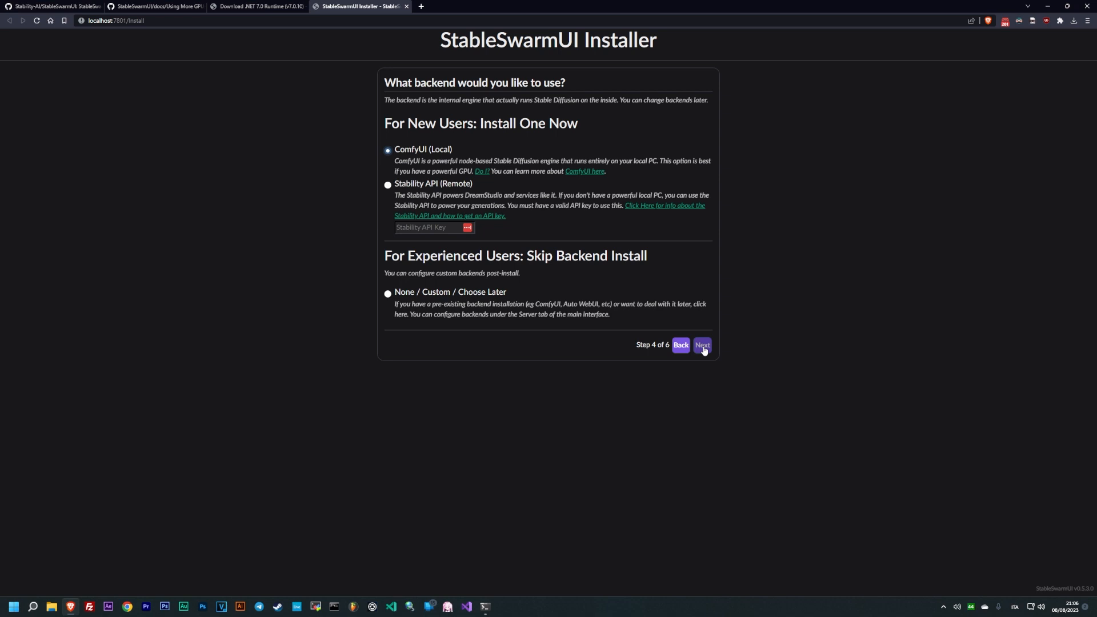
pyautogui.click(701, 345)
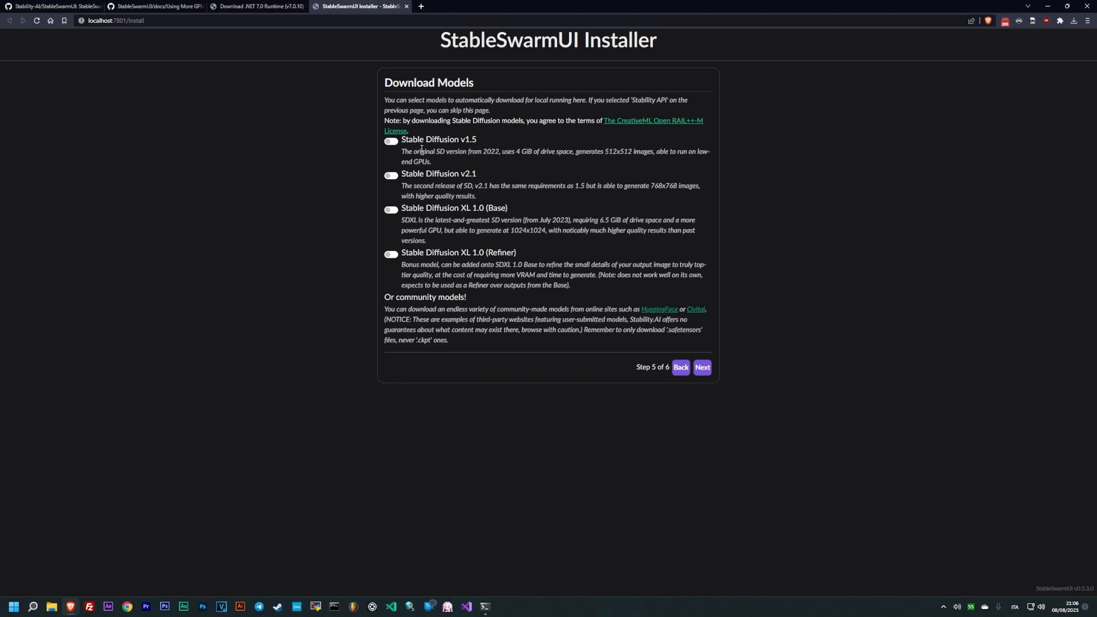
# - Select Stable Diffusion XL 1.0 Base and Refiner for download and continue to the summary
pyautogui.click(390, 209)
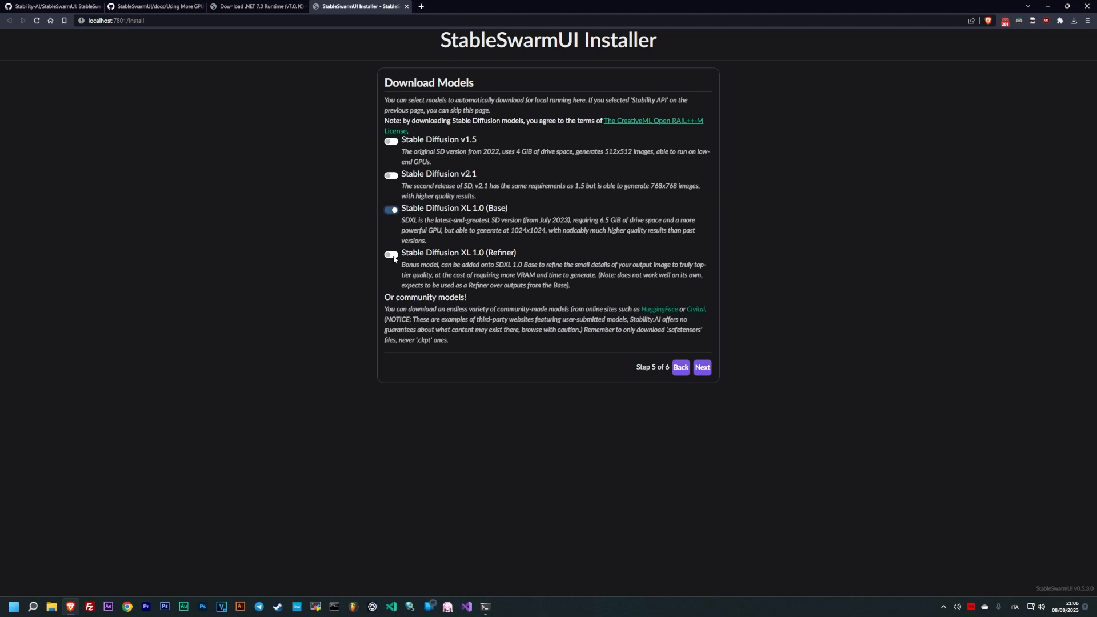
pyautogui.click(390, 254)
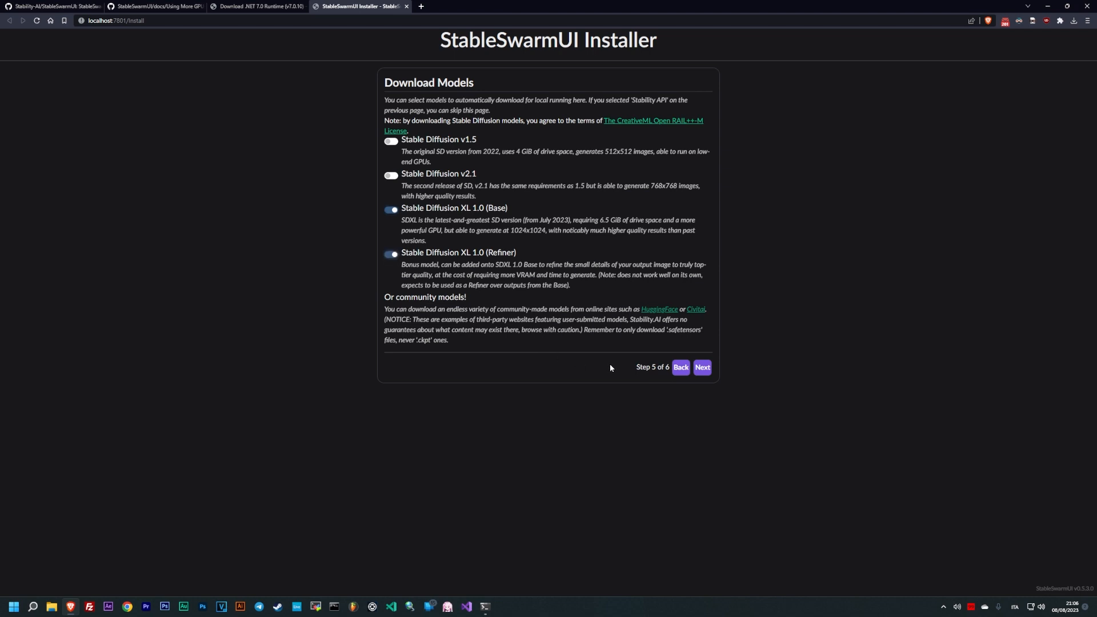
pyautogui.moveTo(716, 375)
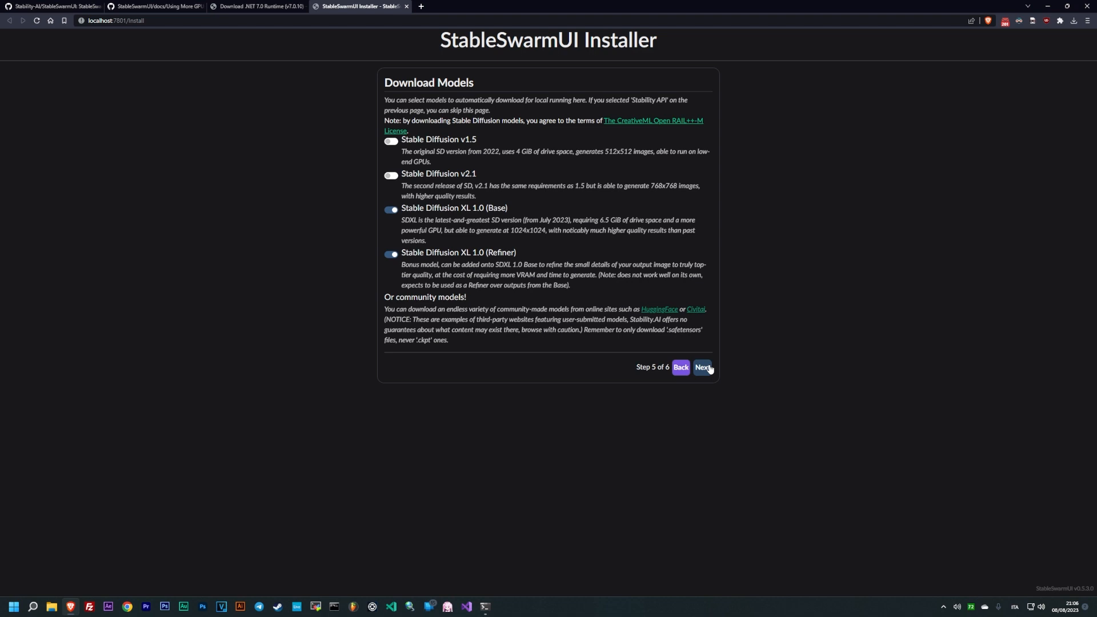
pyautogui.click(701, 367)
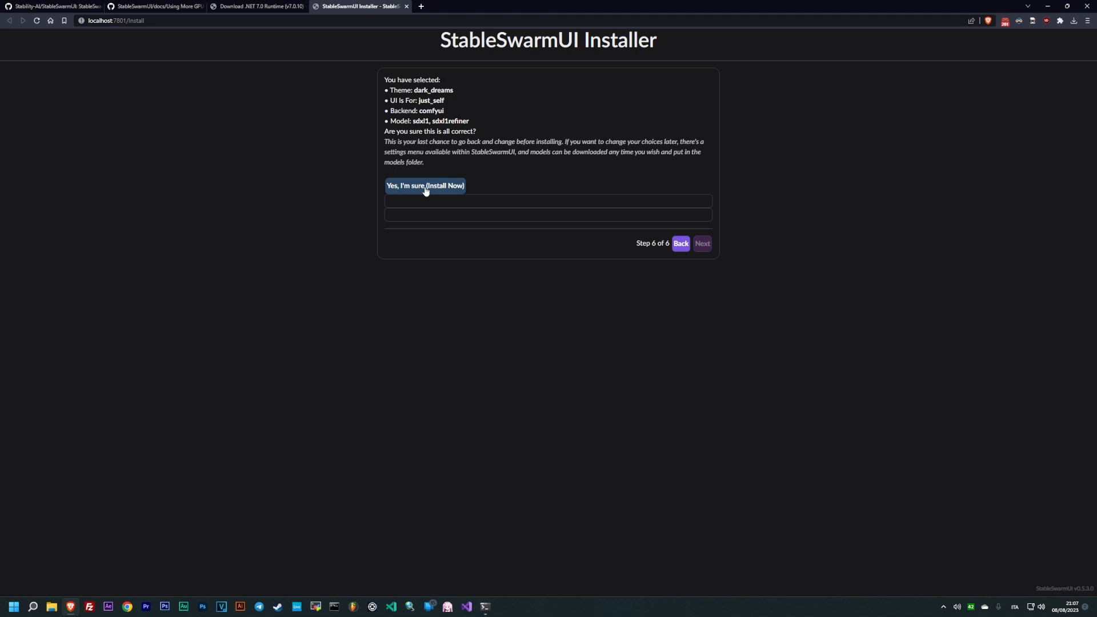
# - Confirm with 'Yes, I'm sure (Install Now)' to begin the installation
pyautogui.click(425, 185)
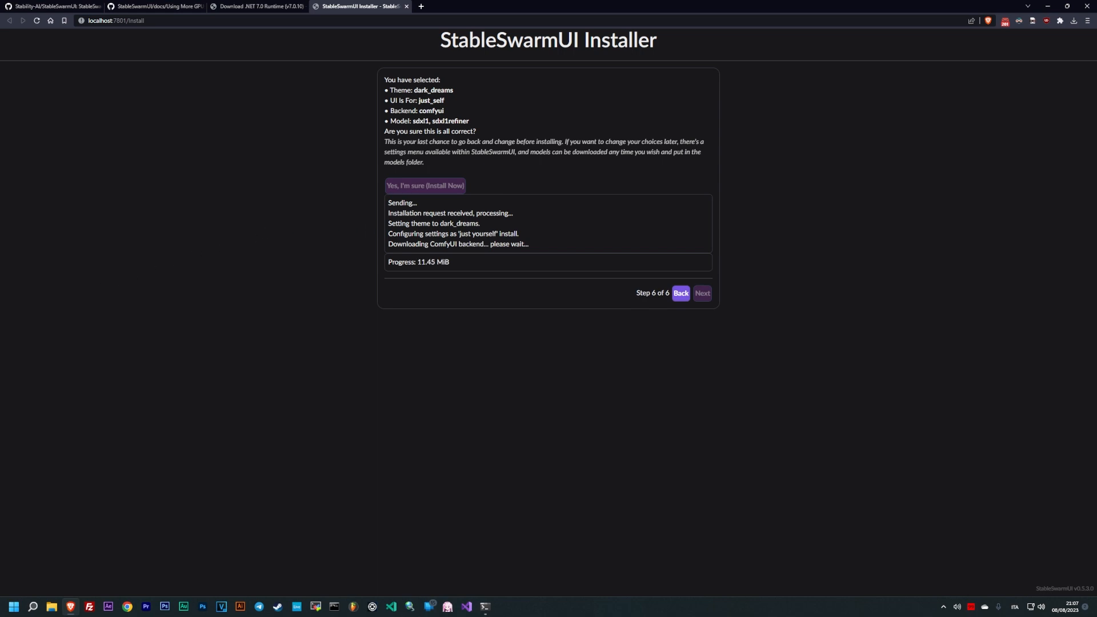
pyautogui.moveTo(236, 497)
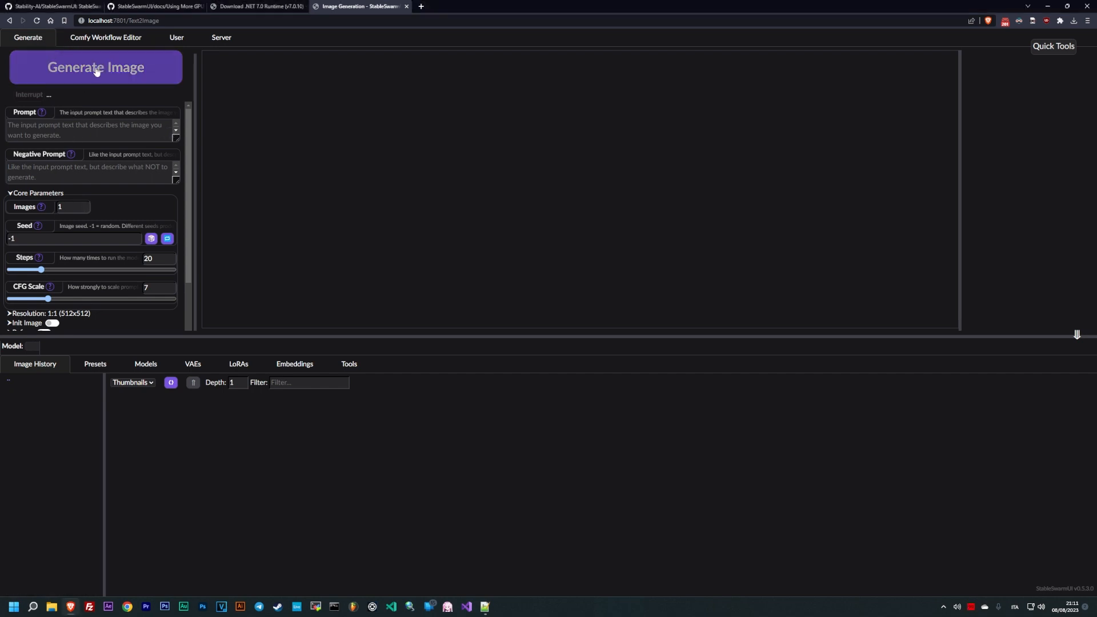
# - Look over the Generate tab parameters, then switch to the Comfy Workflow Editor
pyautogui.scroll(-3)
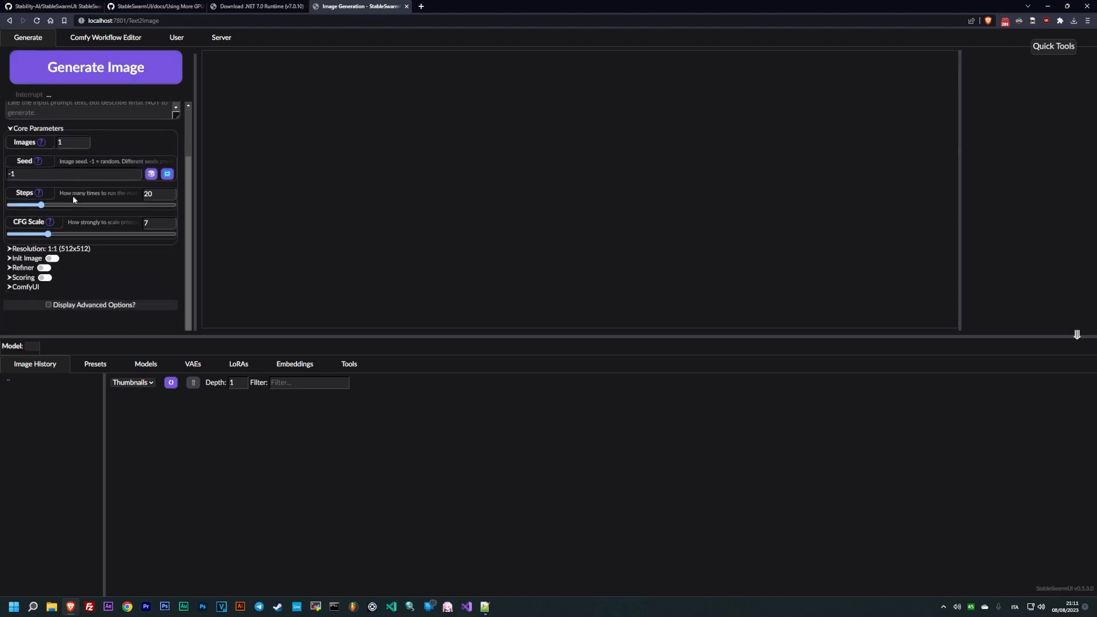
pyautogui.scroll(3)
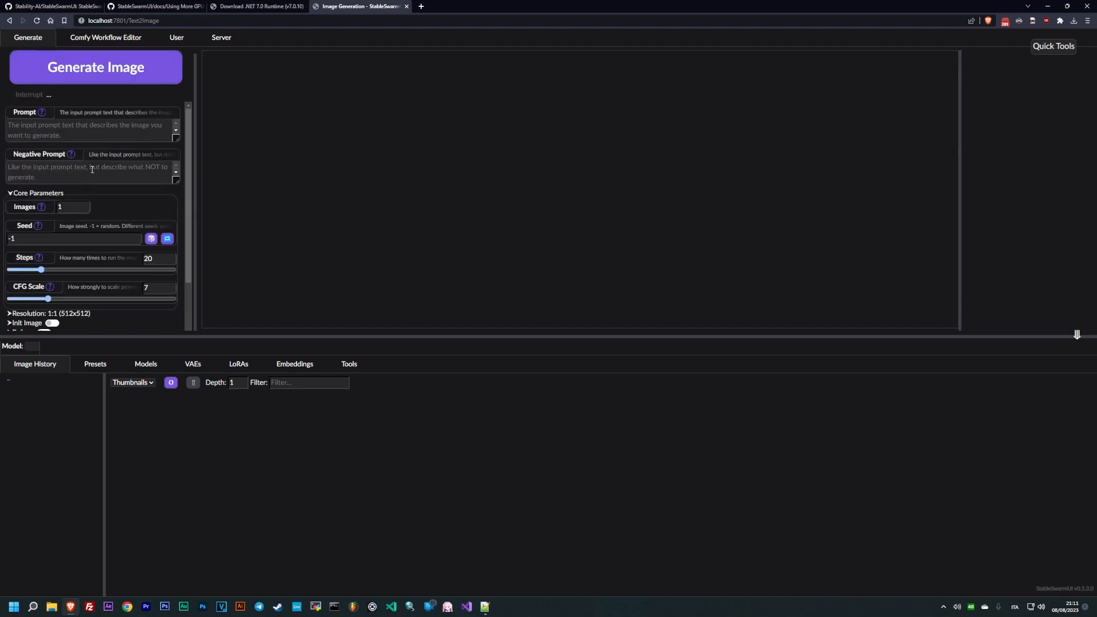
pyautogui.scroll(-3)
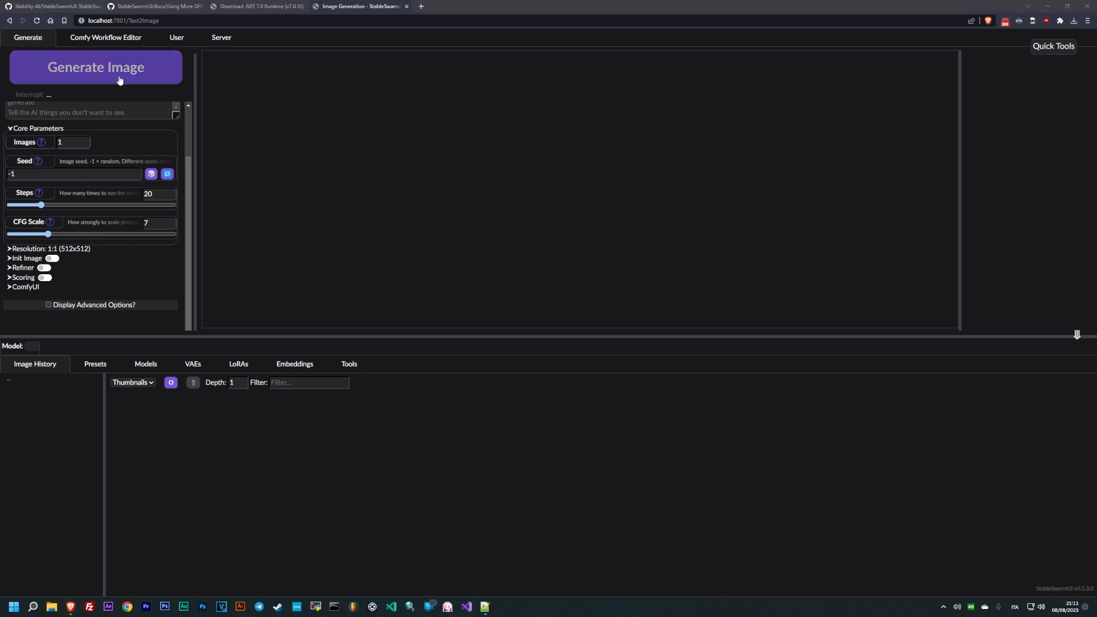
pyautogui.click(105, 37)
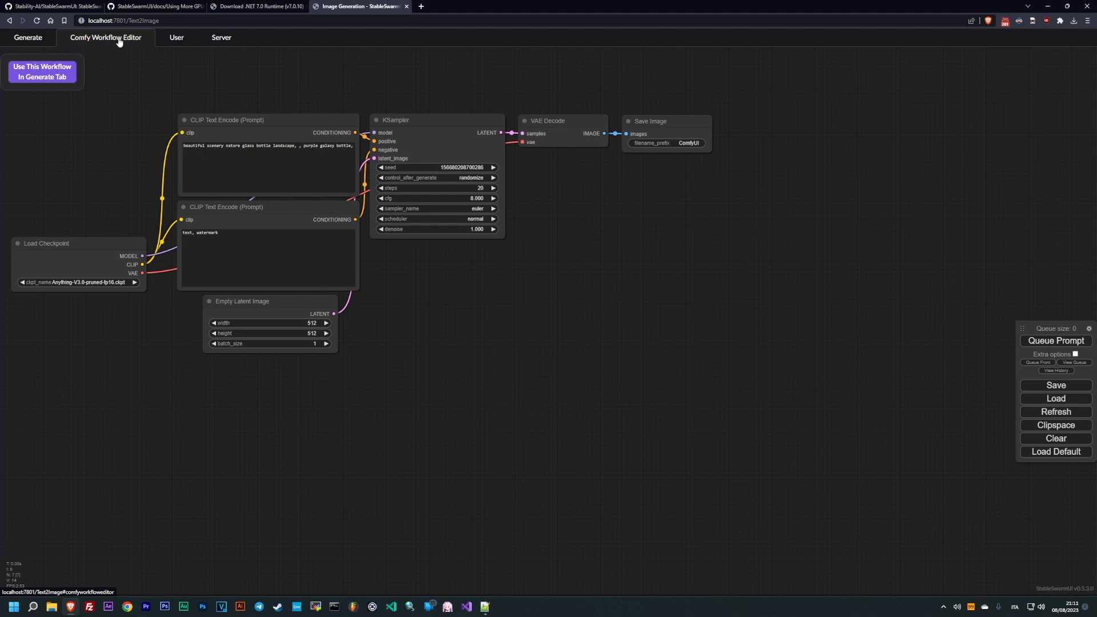
pyautogui.moveTo(41, 72)
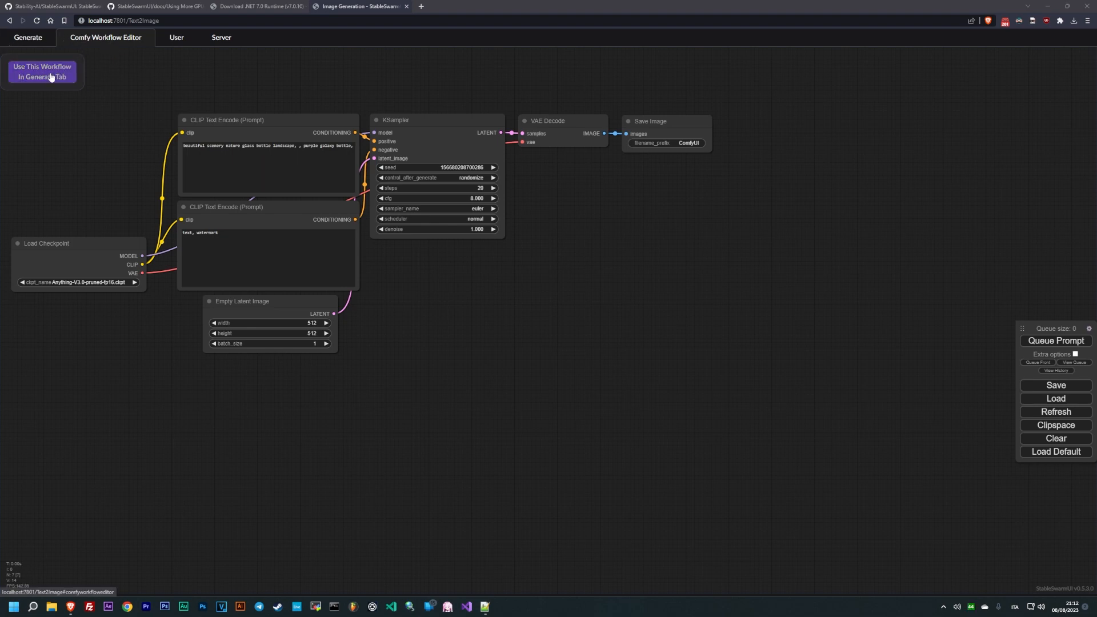
# - Apply the default workflow via 'Use This Workflow In Generate Tab'
pyautogui.click(41, 72)
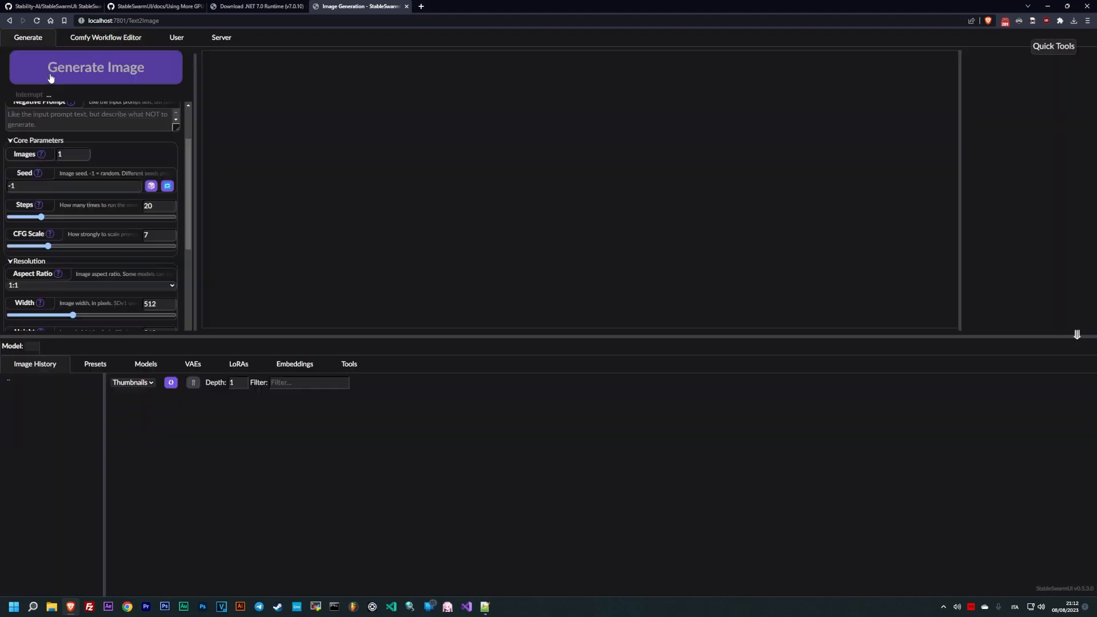
# - Open the Server tab's Server Configuration page
pyautogui.click(221, 37)
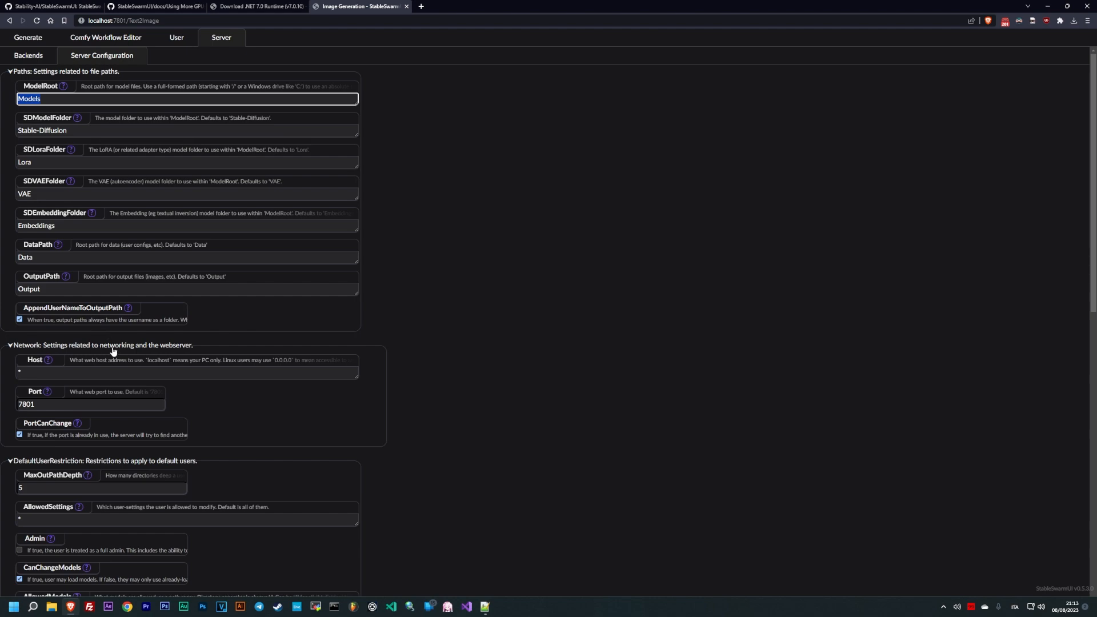
# - Set ModelRoot to K:\SD\stable-diffusion-webui\models and return to the Generate tab
pyautogui.scroll(-3)
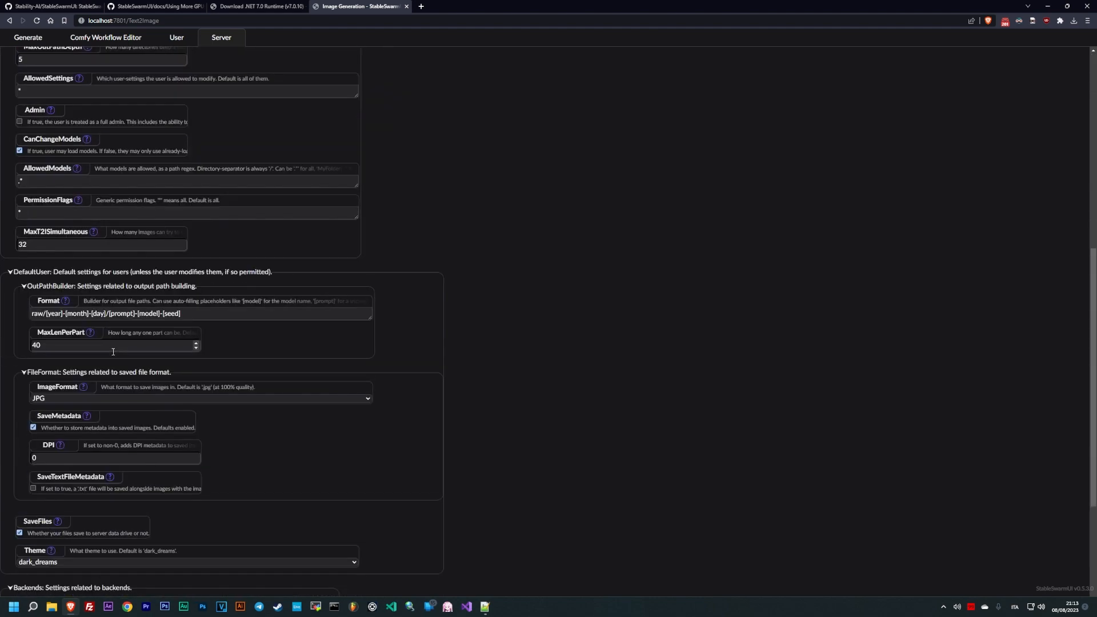
pyautogui.scroll(-3)
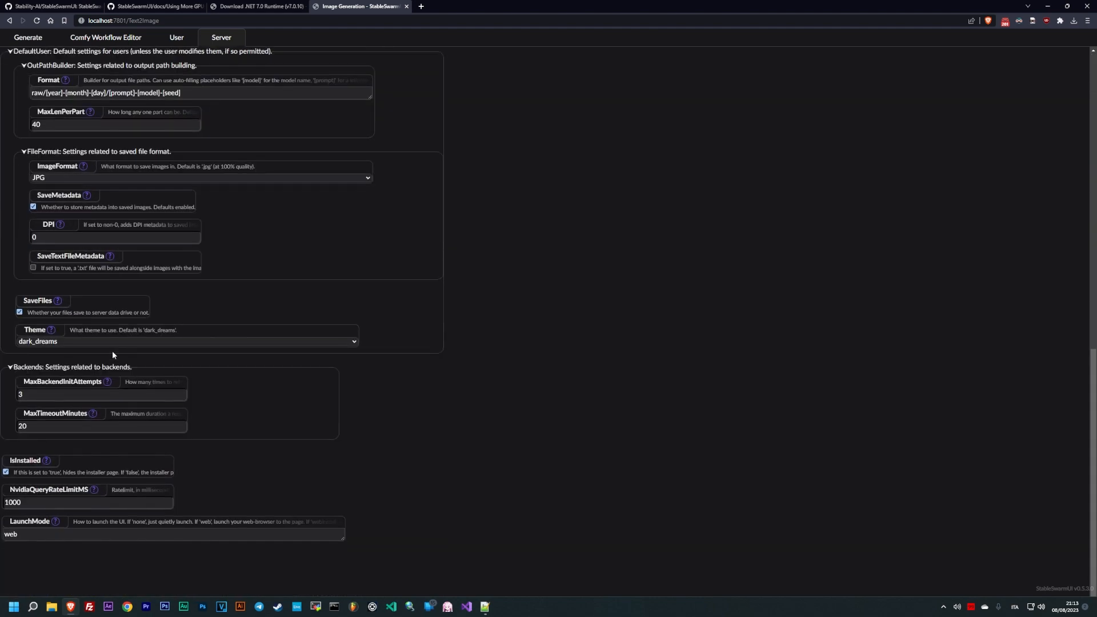
pyautogui.click(102, 55)
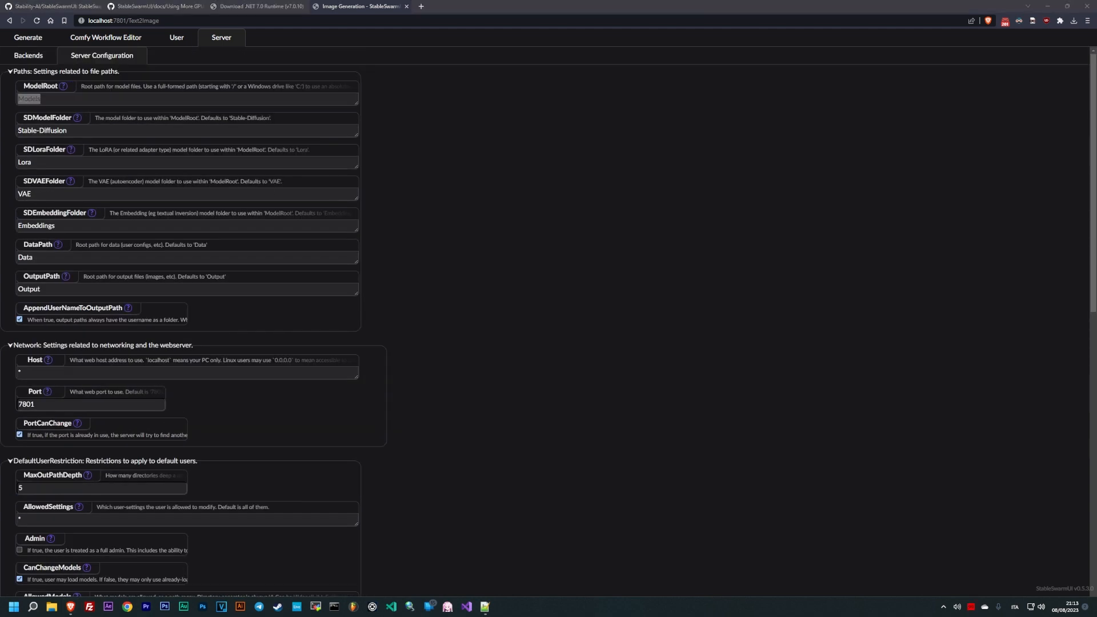
pyautogui.write('K:\\SD\\stable-diffusion-webui\\models')
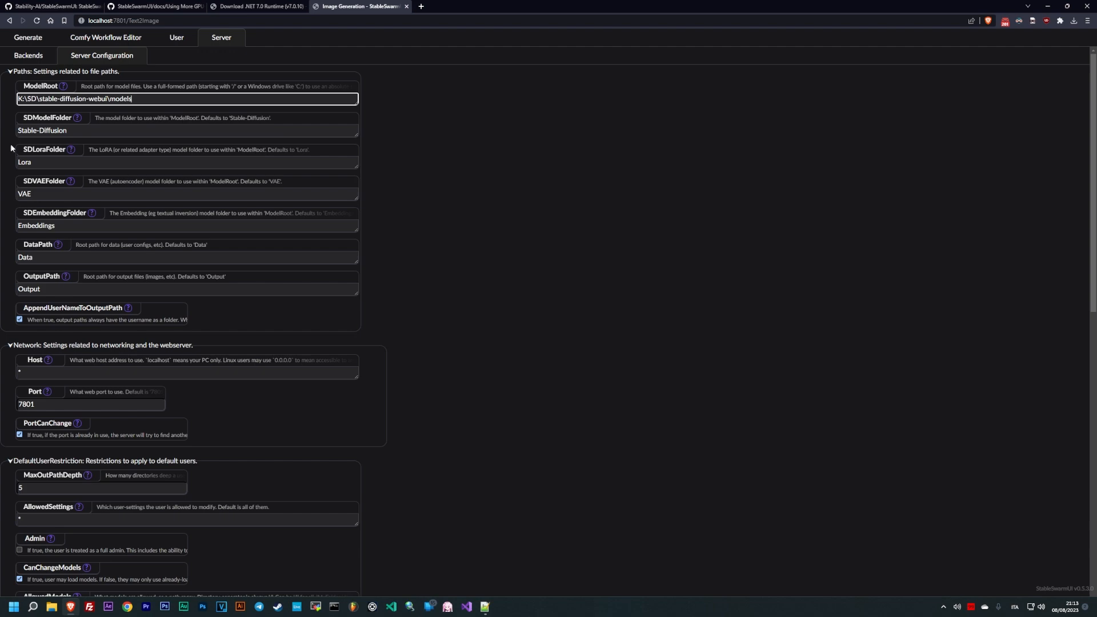
pyautogui.click(185, 130)
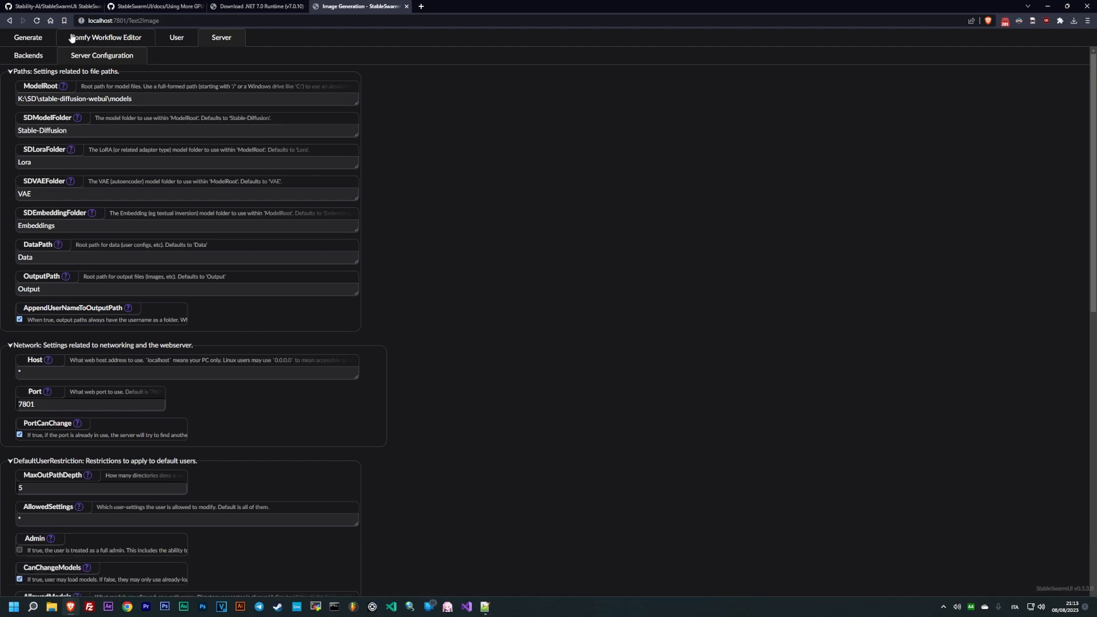
pyautogui.click(258, 6)
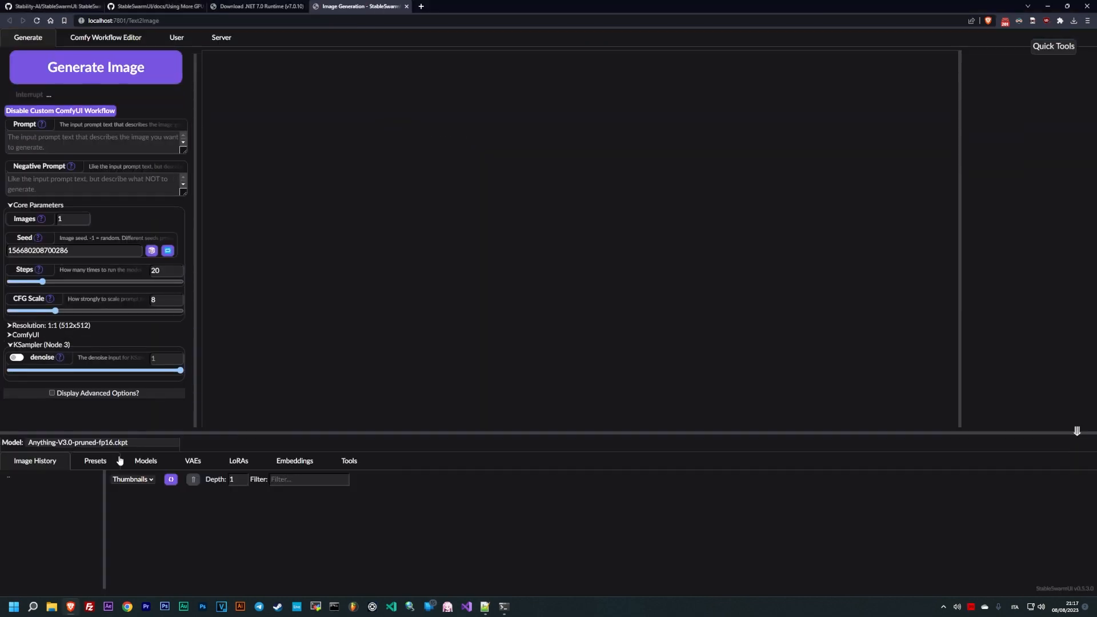
# - Scroll through the Models list showing SDXL 1.0 Base, Refiner and legacy checkpoints, then view VAEs
pyautogui.click(146, 460)
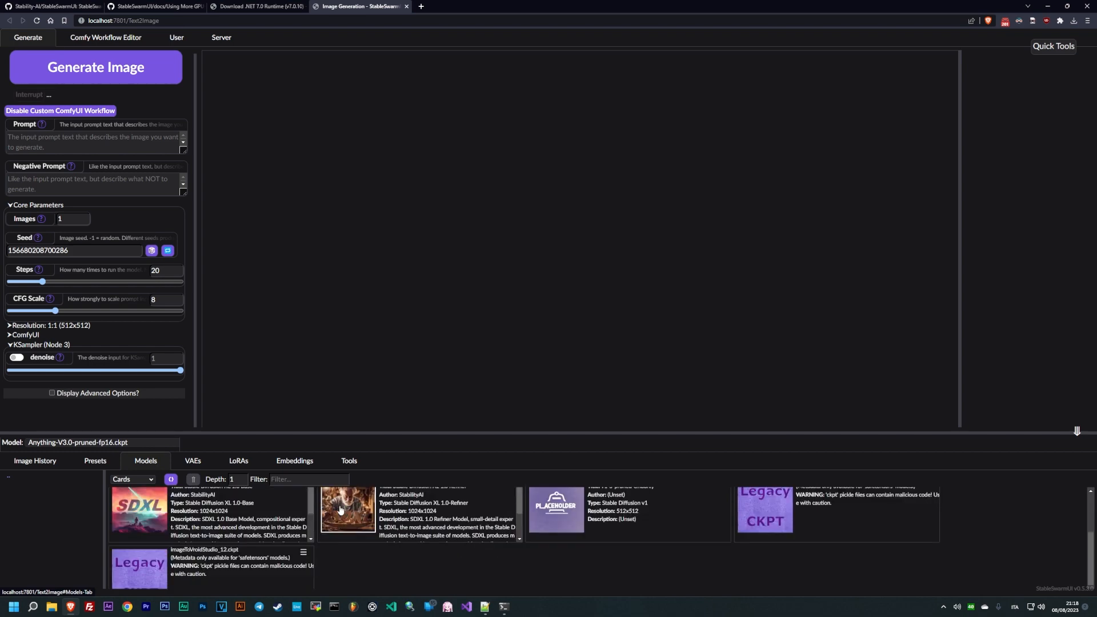
pyautogui.scroll(-3)
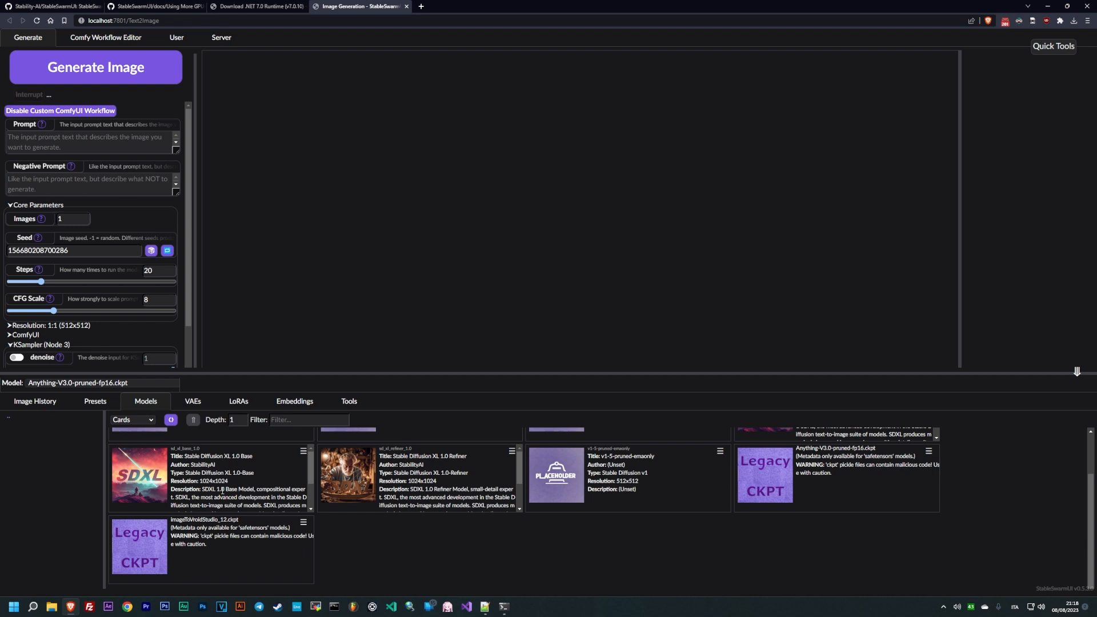
pyautogui.click(193, 401)
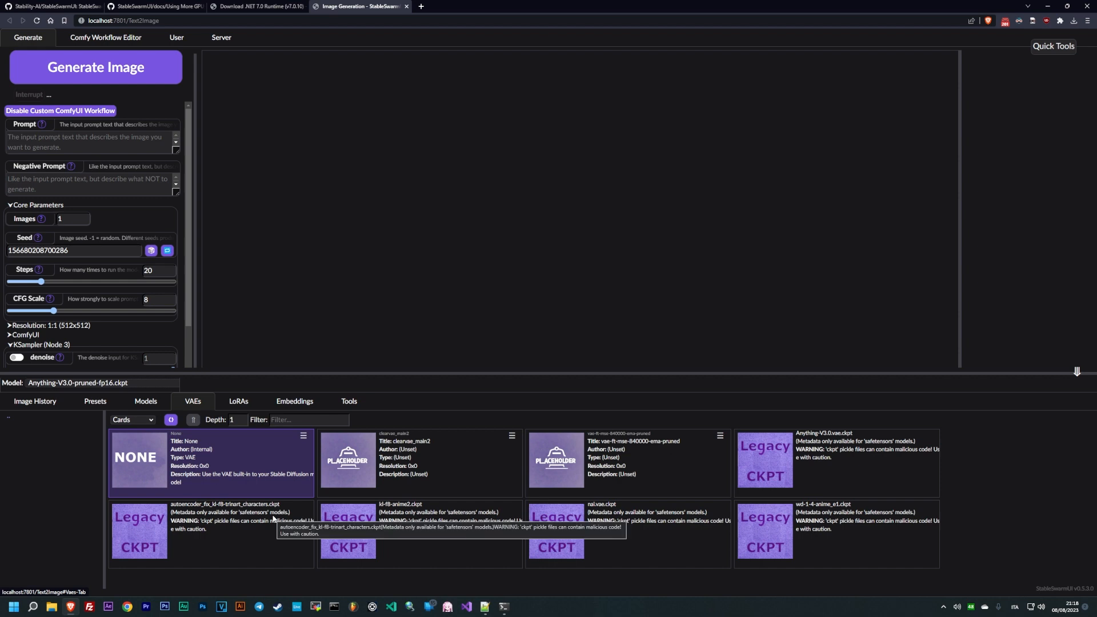
pyautogui.moveTo(222, 516)
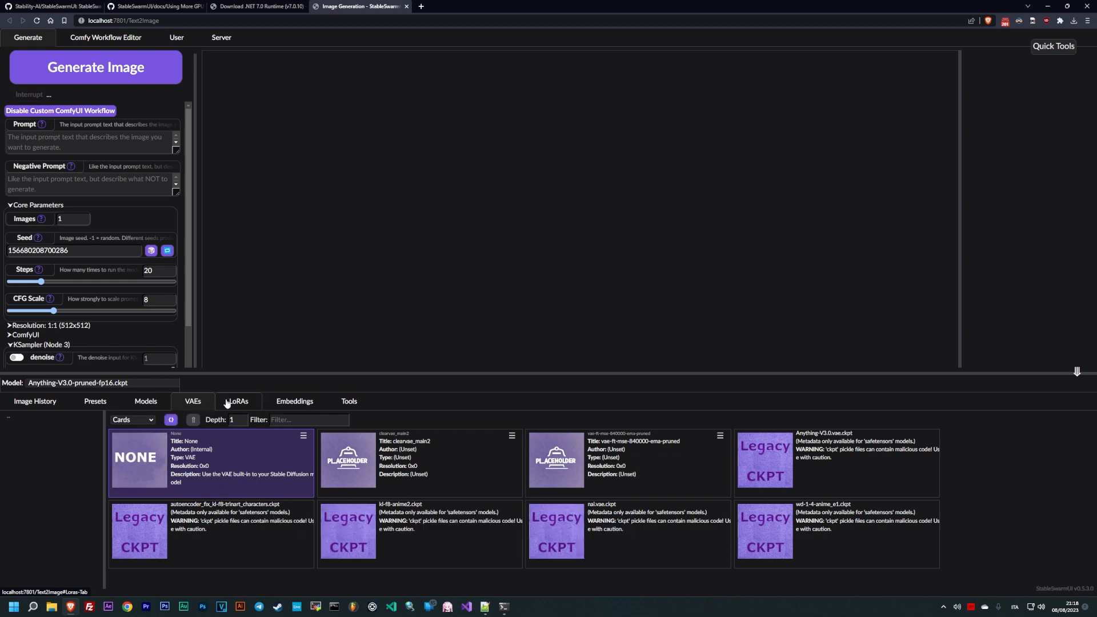
# - Check the LoRAs list with the SDXL offset LoRA and Embeddings, then return to Image History
pyautogui.click(238, 401)
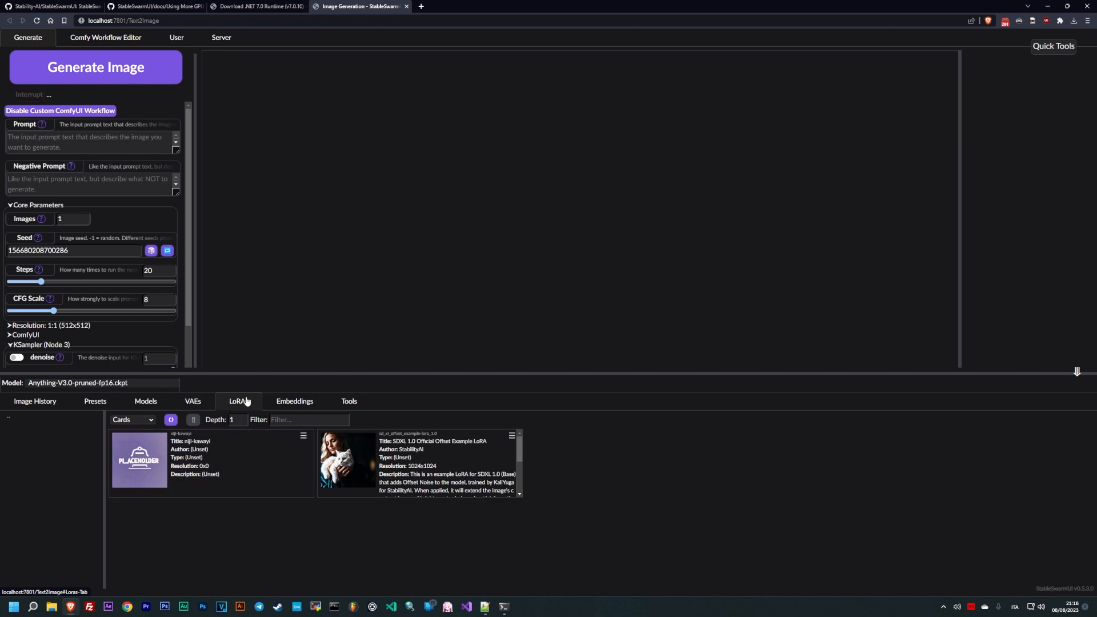
pyautogui.click(295, 401)
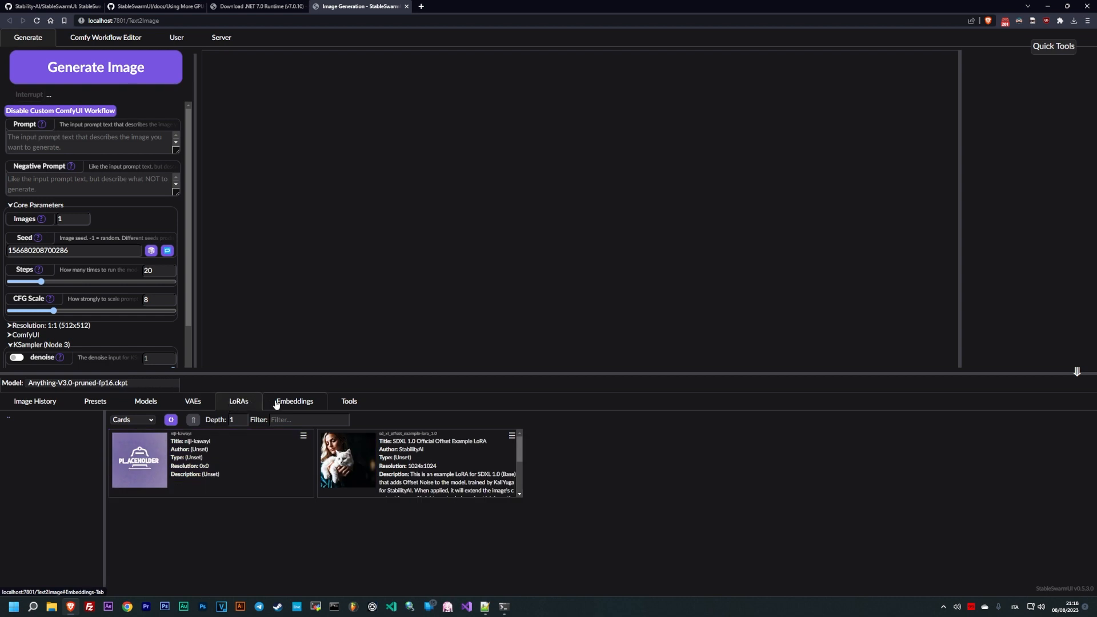
pyautogui.click(34, 401)
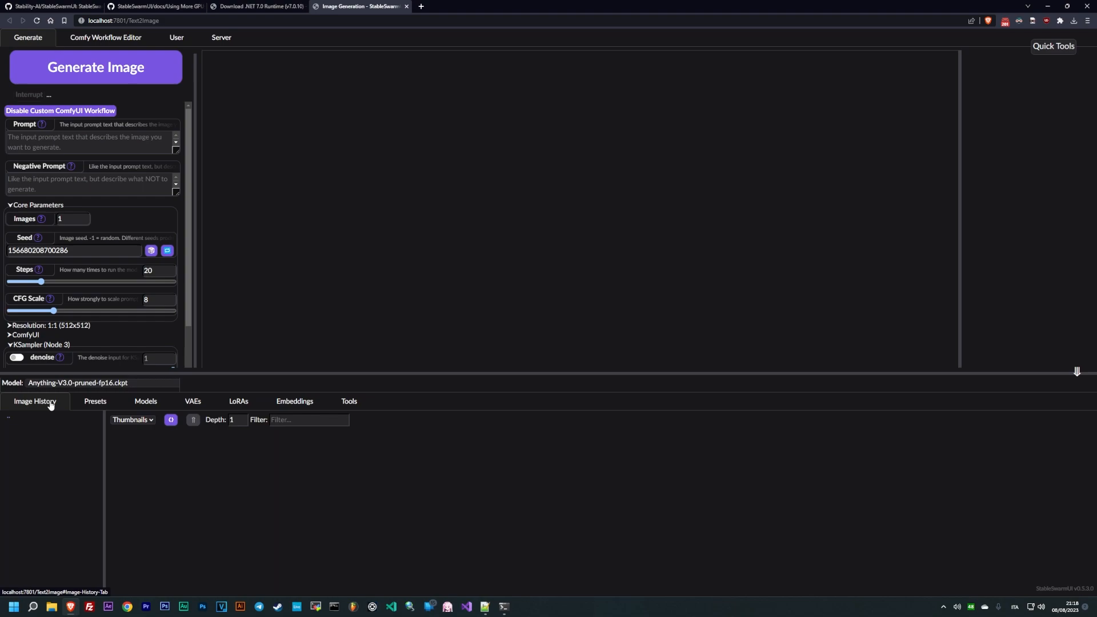
pyautogui.click(105, 37)
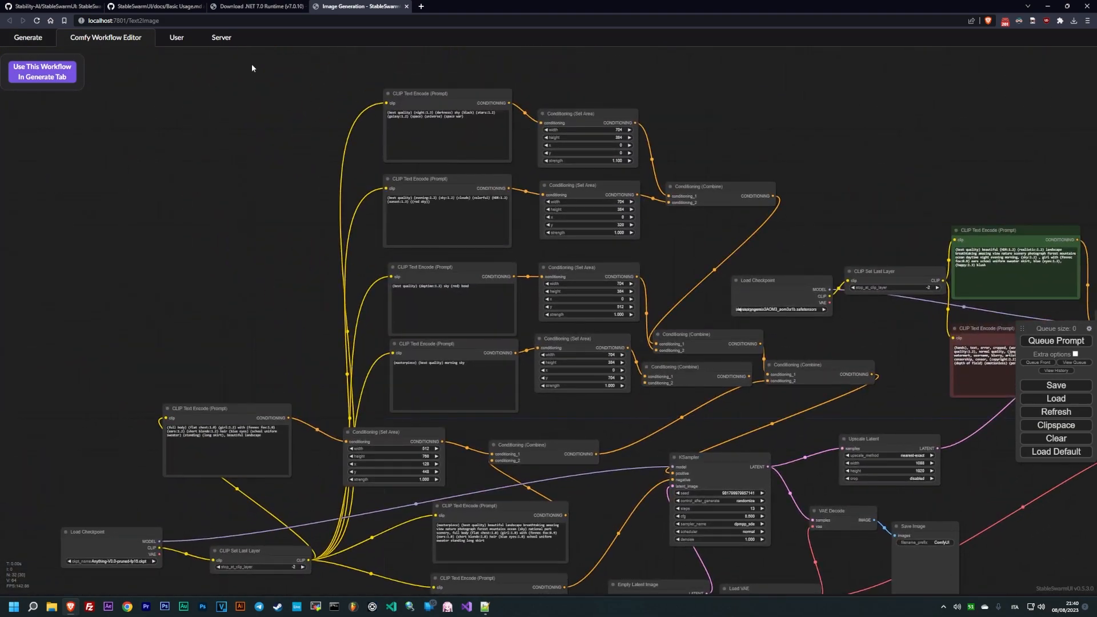
# - Open the fox-eared girl field image in the full-size viewer
pyautogui.click(28, 38)
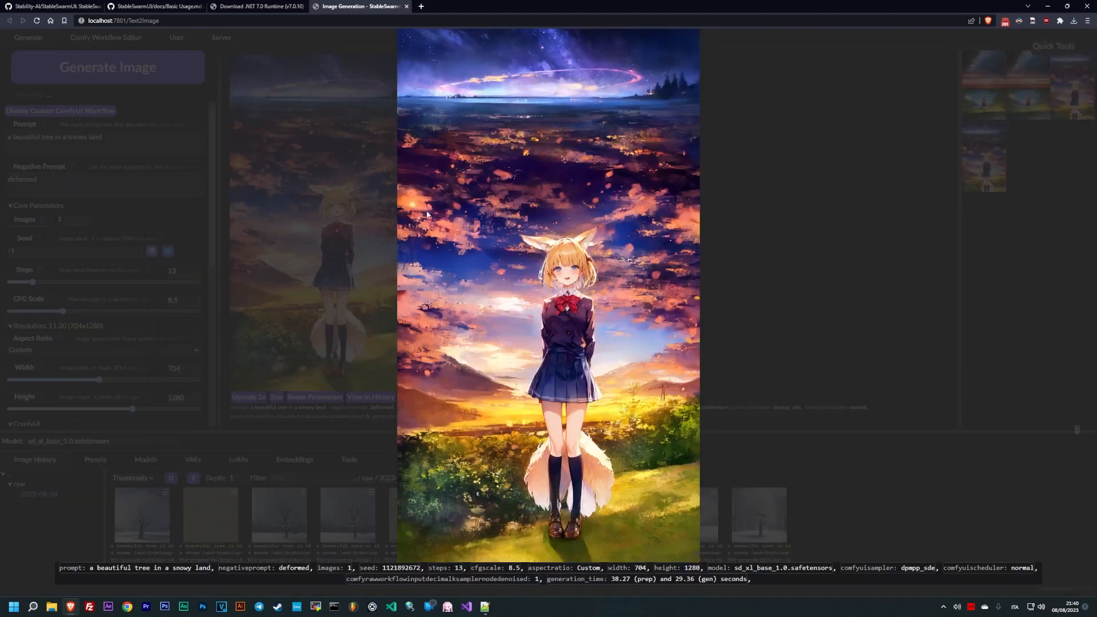